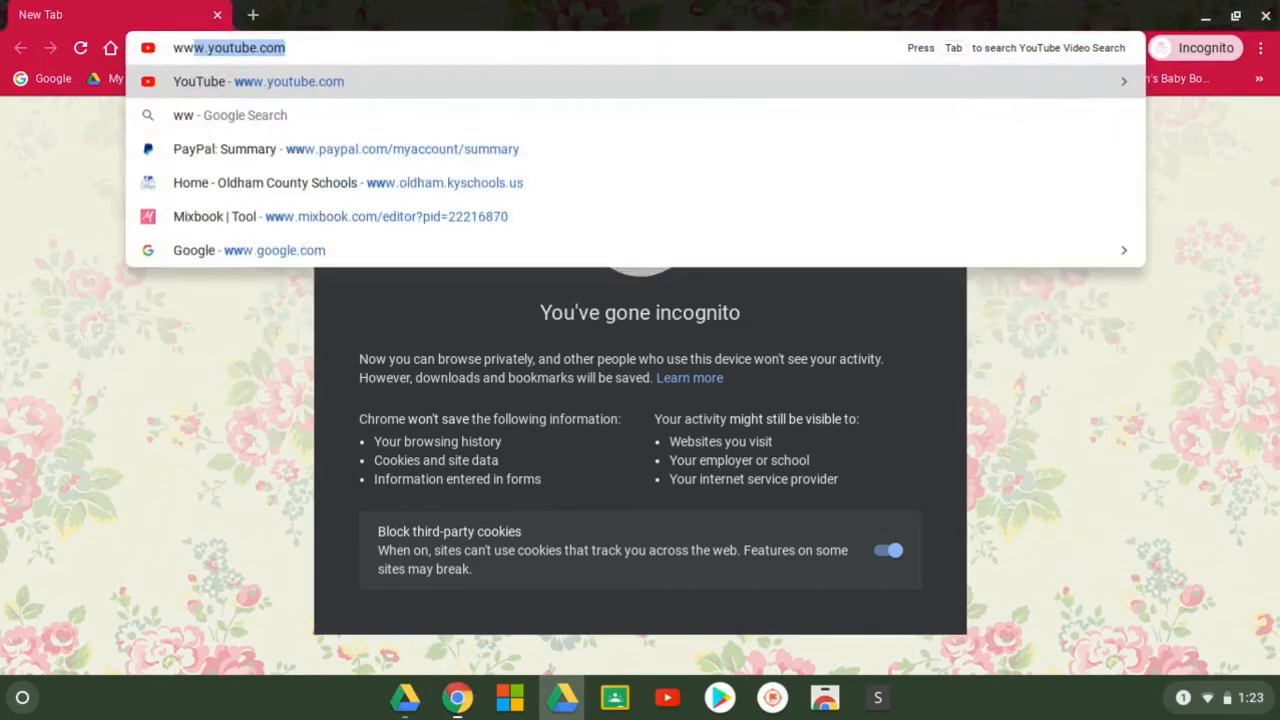
pyautogui.write('www.google.com')
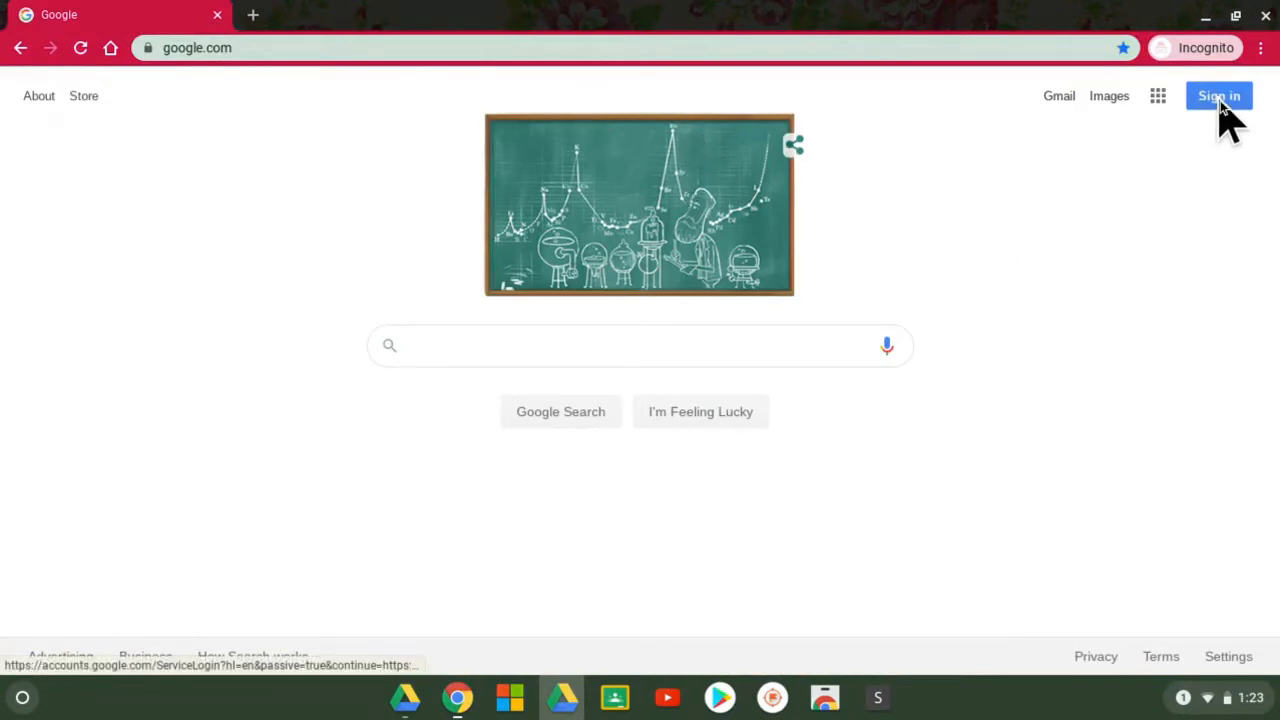
# Step: Sign in and enter the lauren. kyschools school email using the suggestion
pyautogui.click(1219, 96)
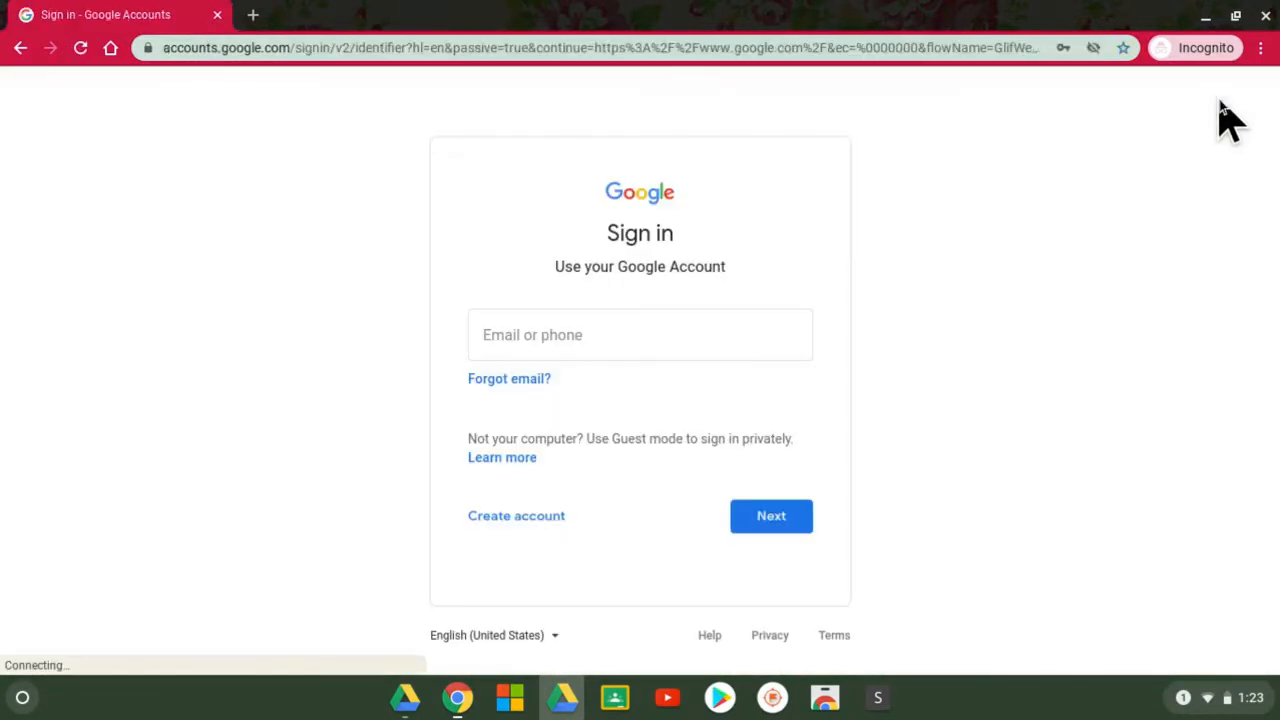
pyautogui.click(640, 334)
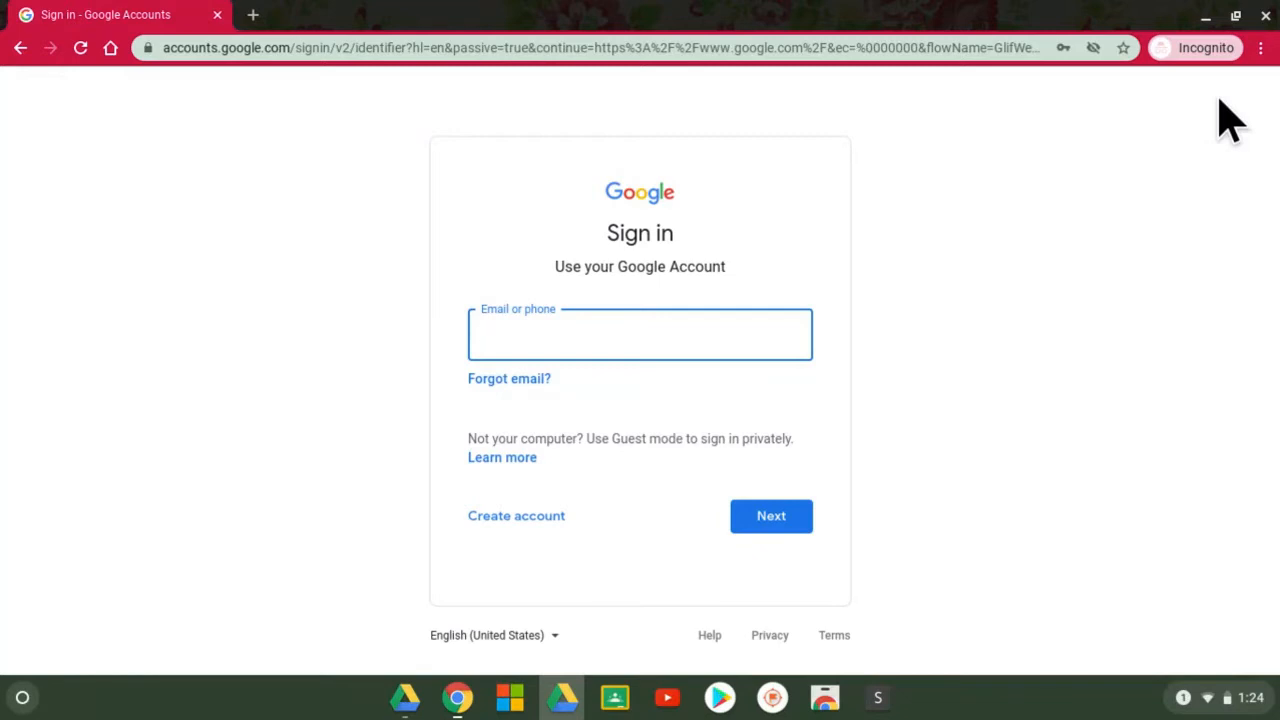
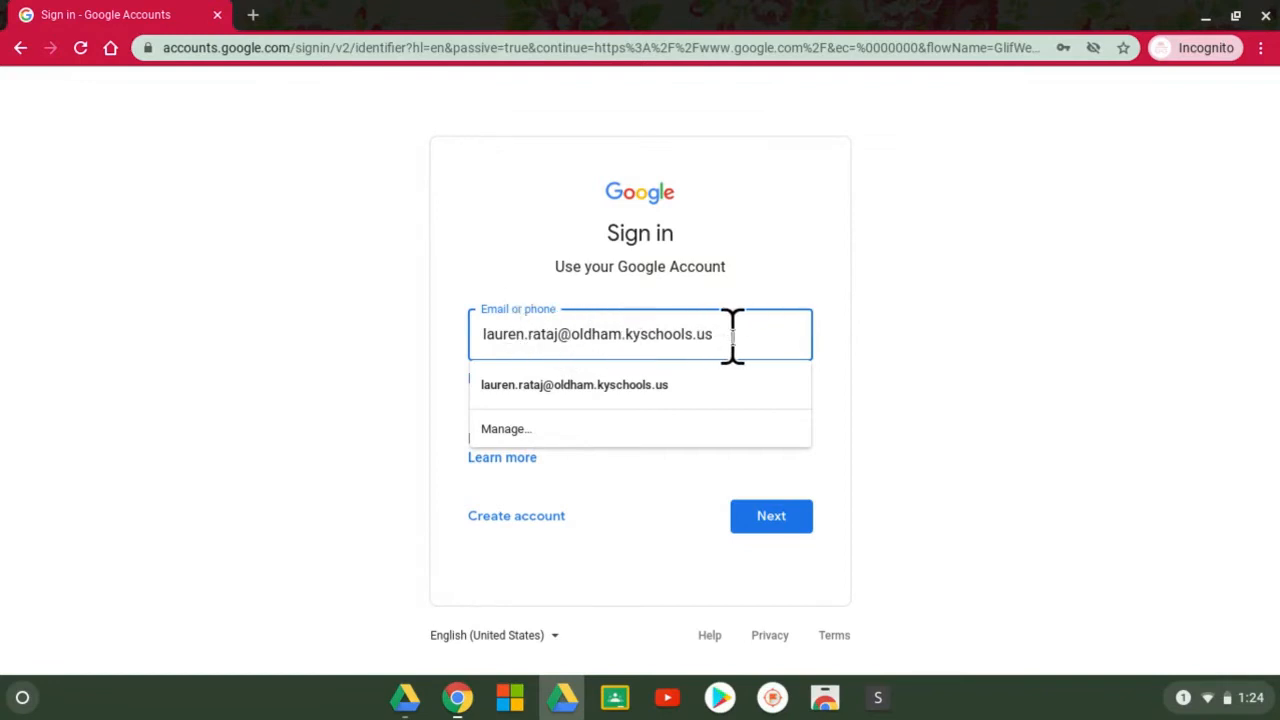
pyautogui.moveTo(562, 334)
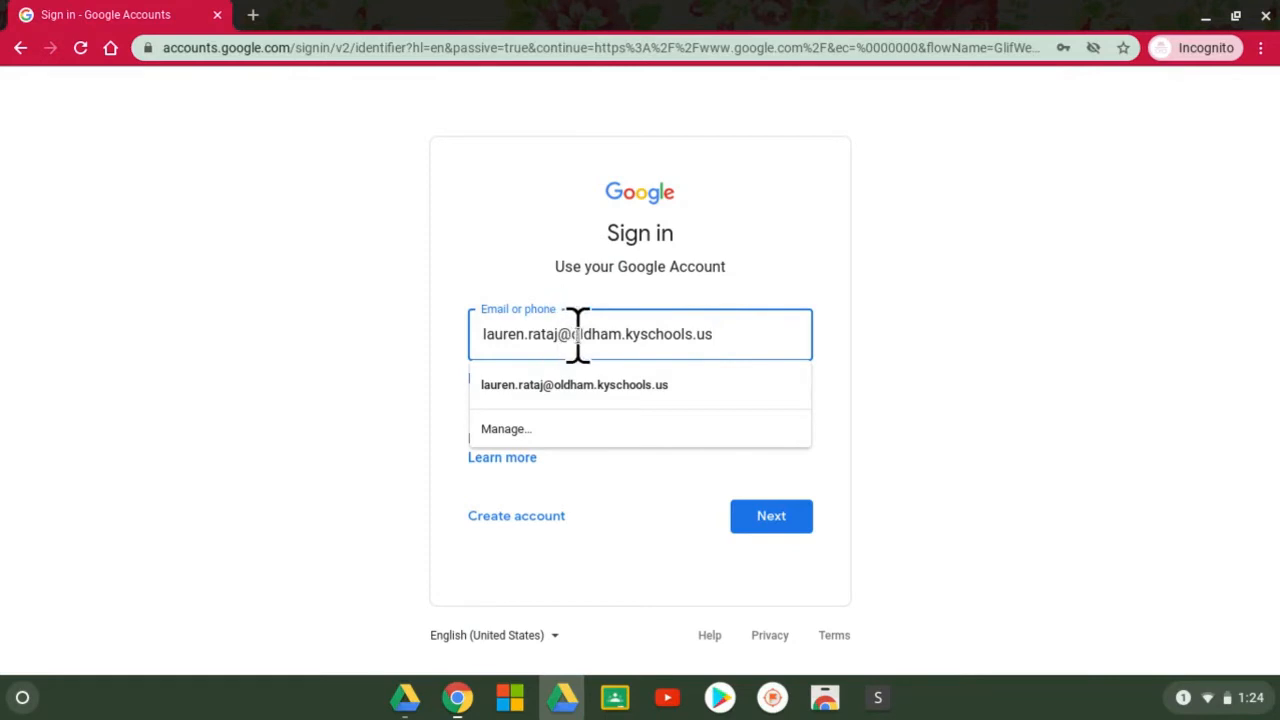
pyautogui.moveTo(640, 384)
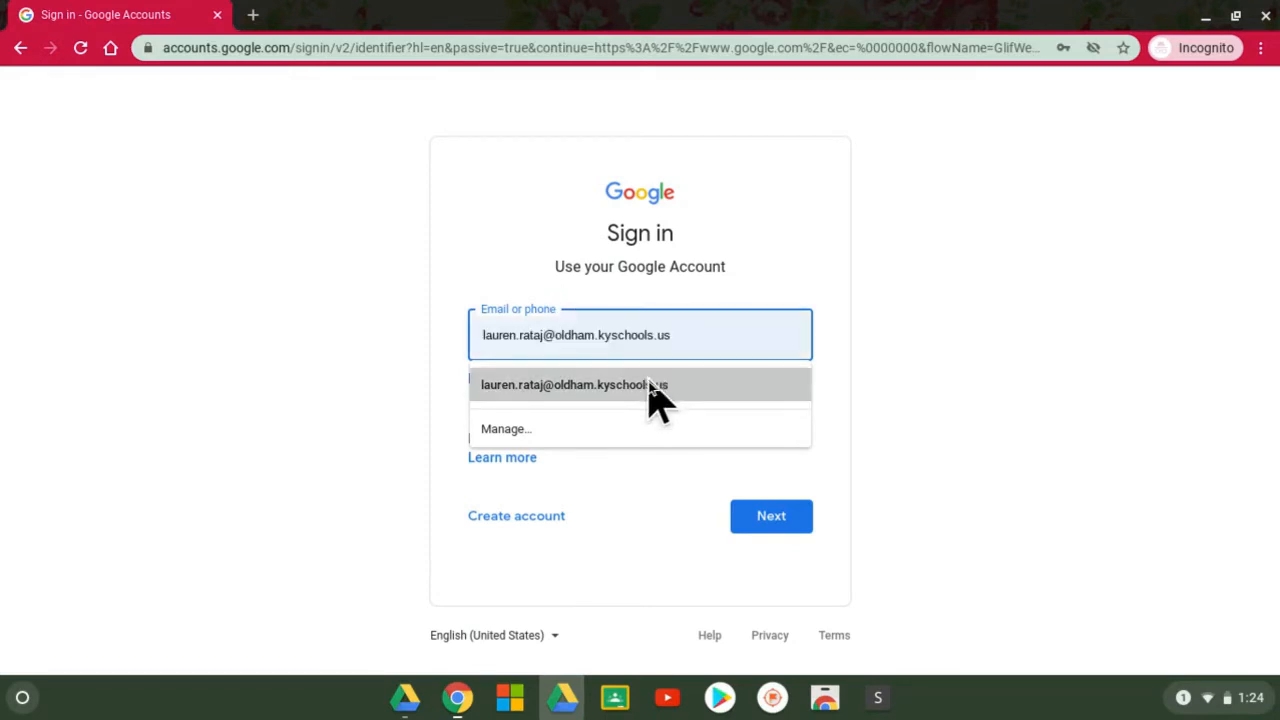
pyautogui.click(771, 515)
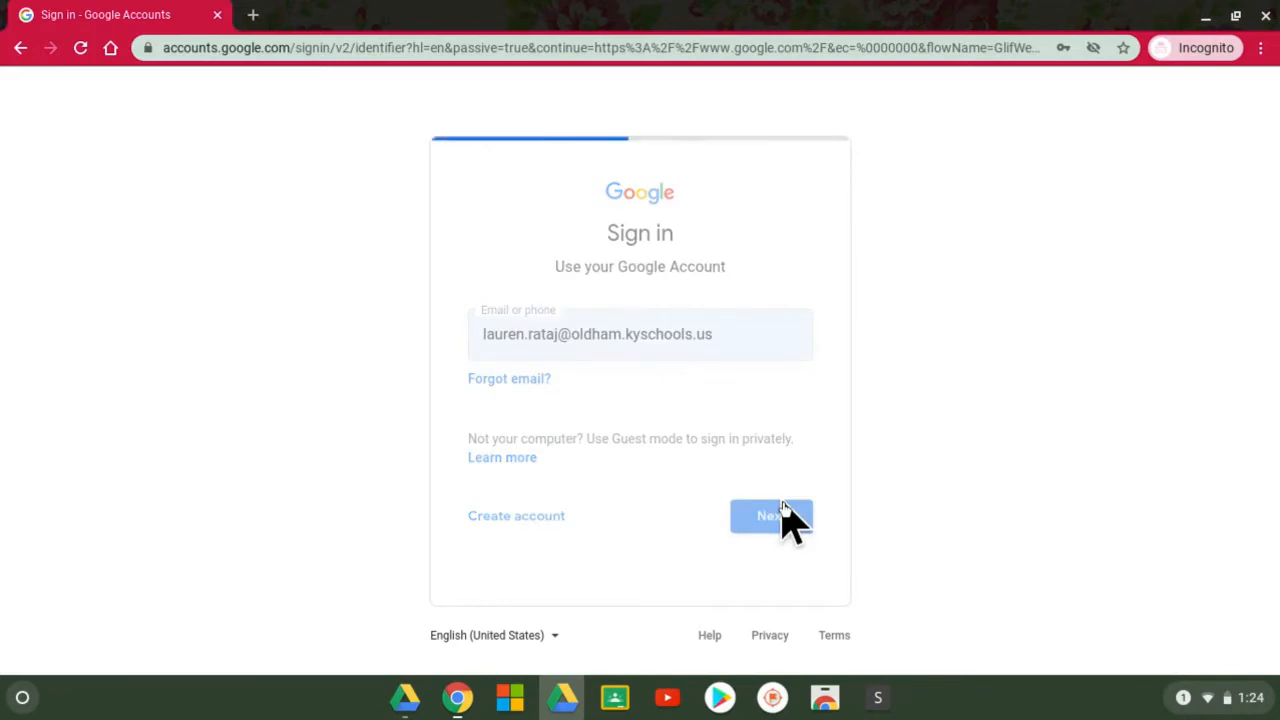
pyautogui.click(770, 516)
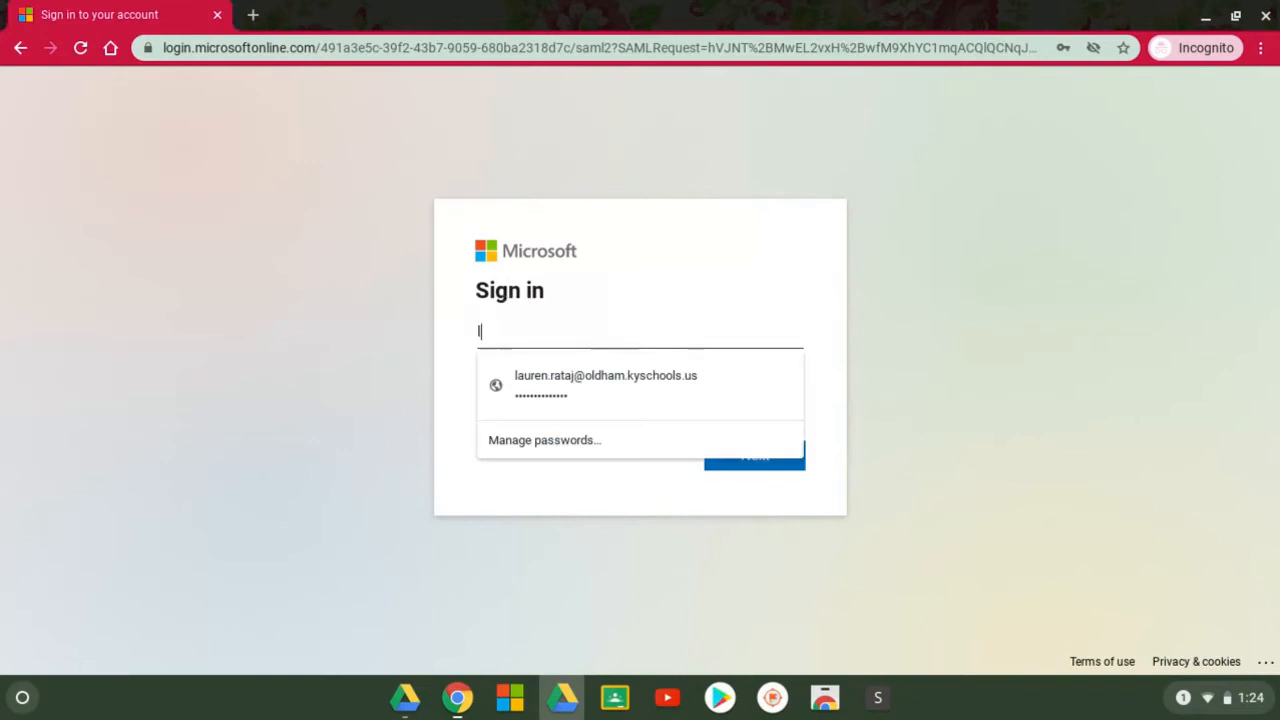
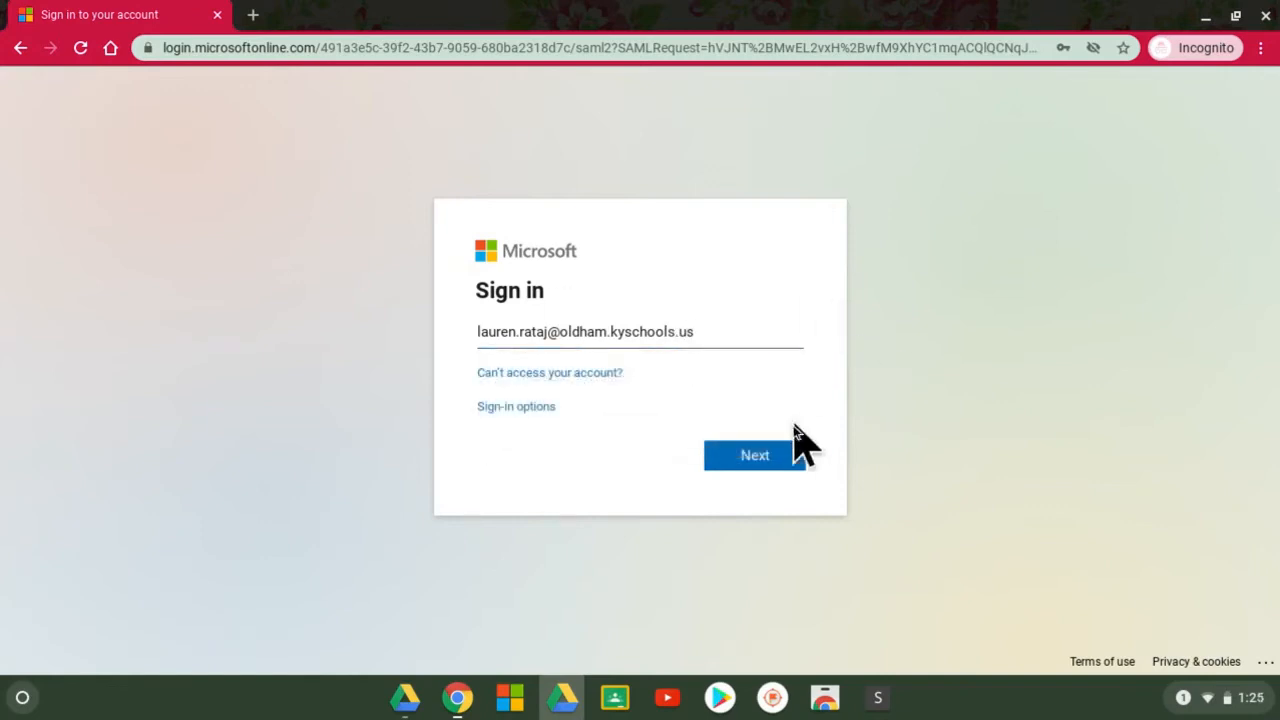
pyautogui.click(754, 455)
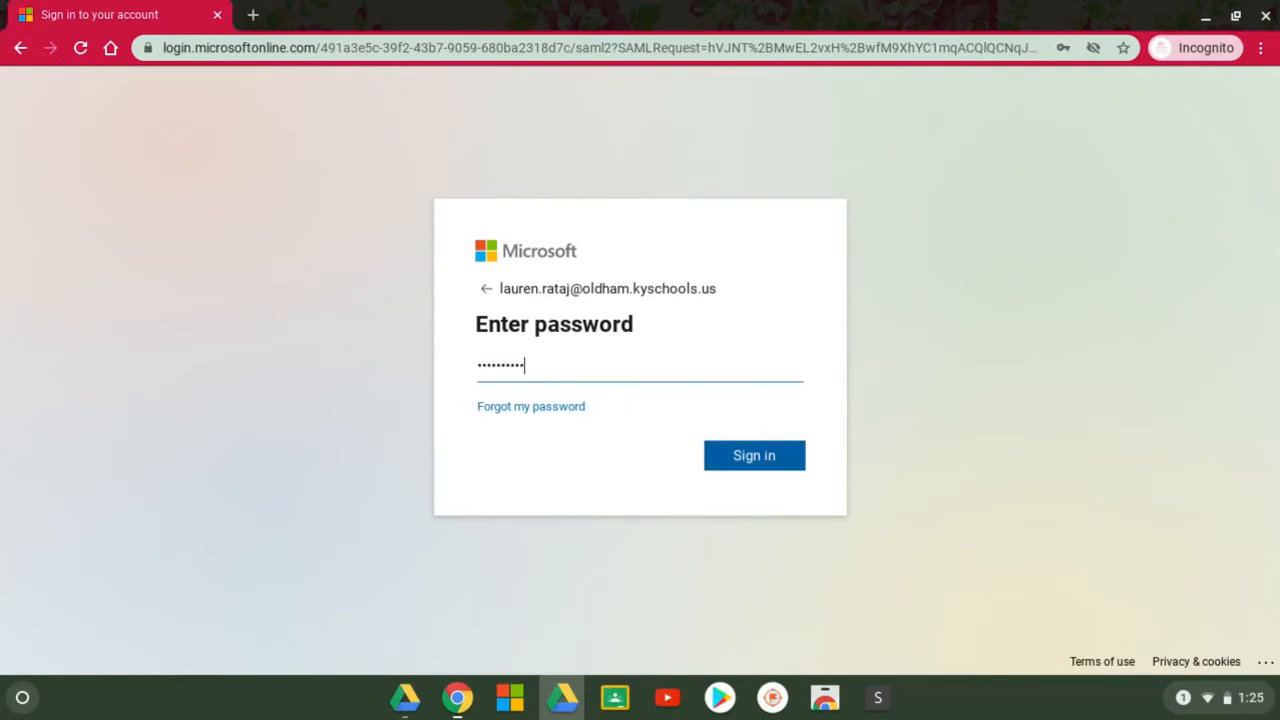
pyautogui.click(753, 455)
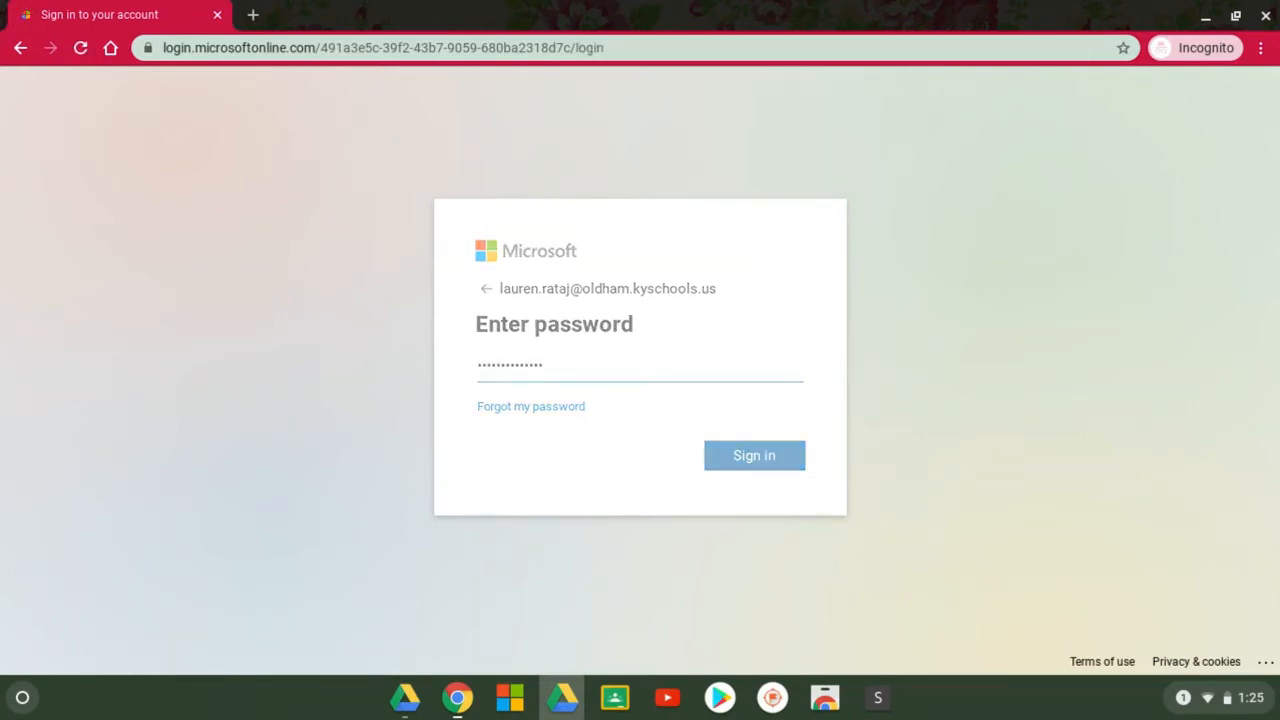
# Step: Answer No to 'Stay signed in?' to complete the login
pyautogui.click(754, 455)
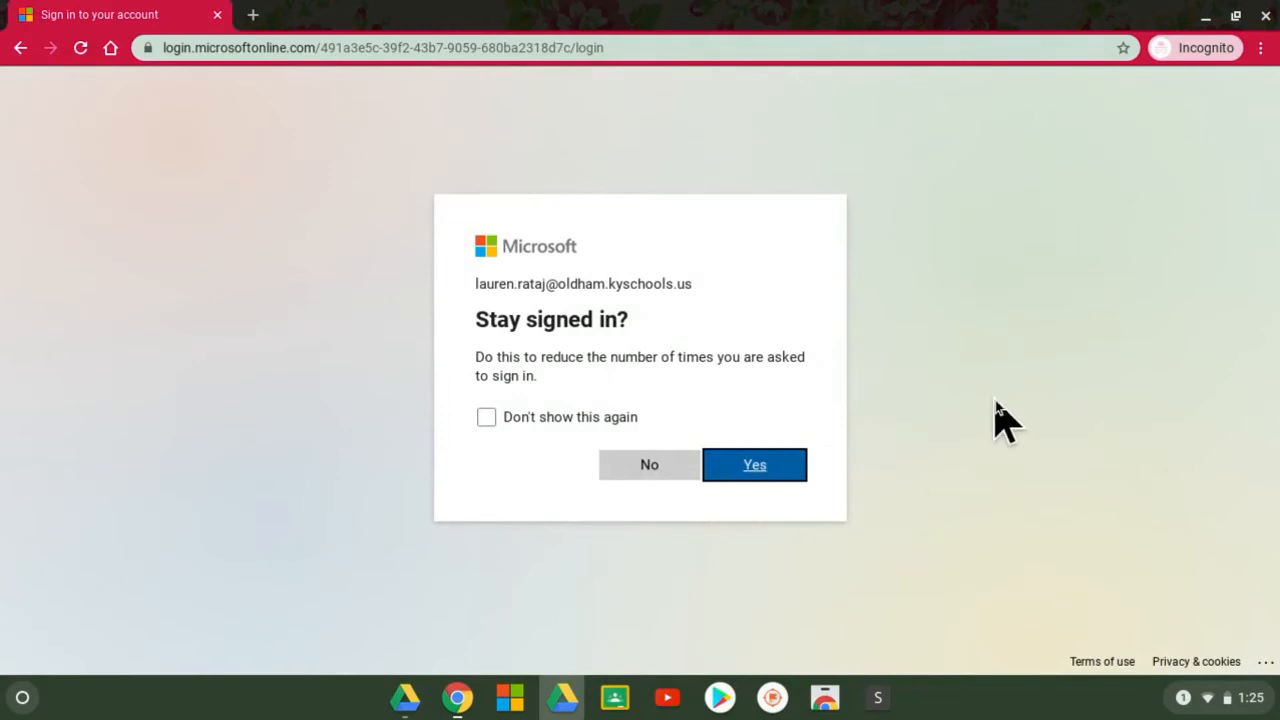
pyautogui.moveTo(1000, 370)
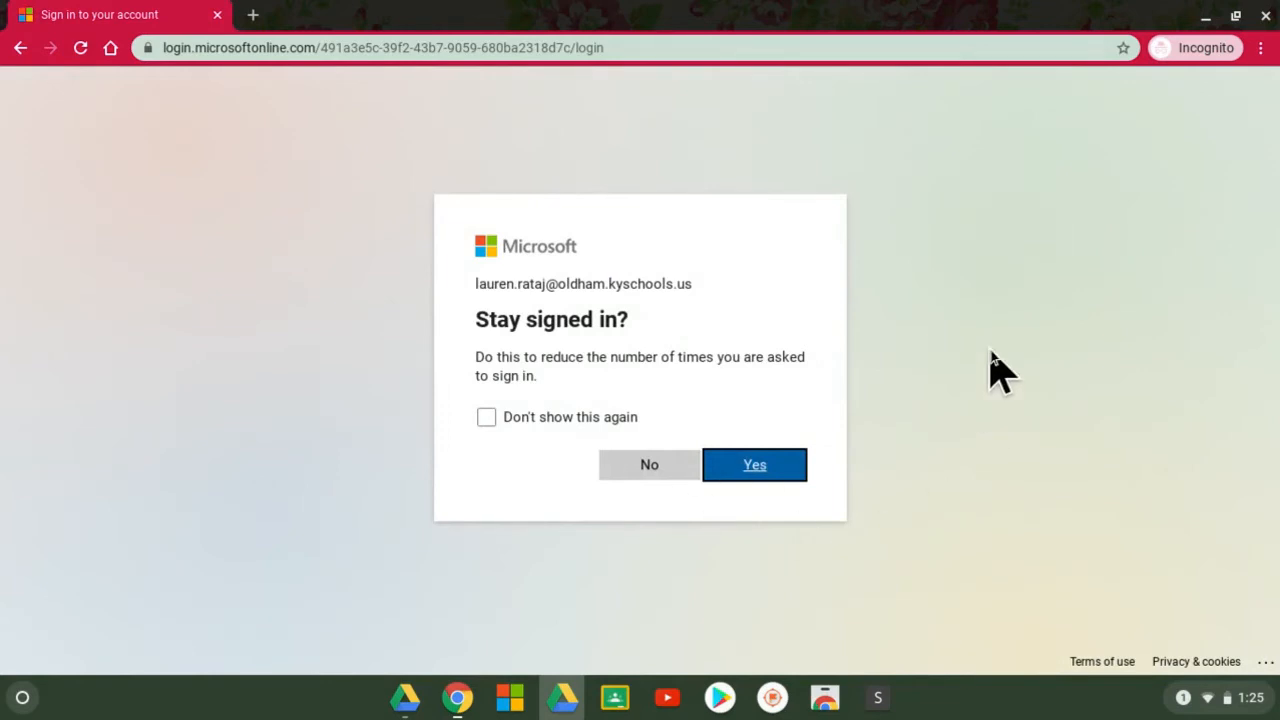
pyautogui.moveTo(1060, 405)
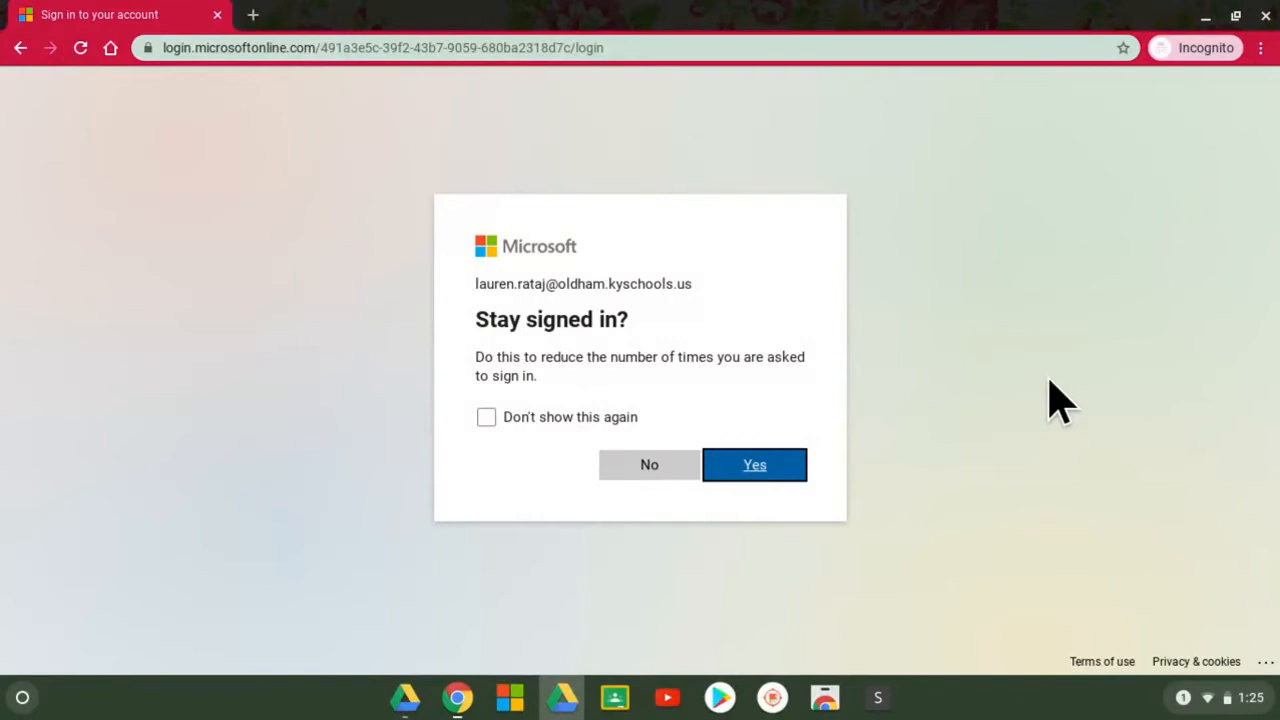
pyautogui.moveTo(649, 464)
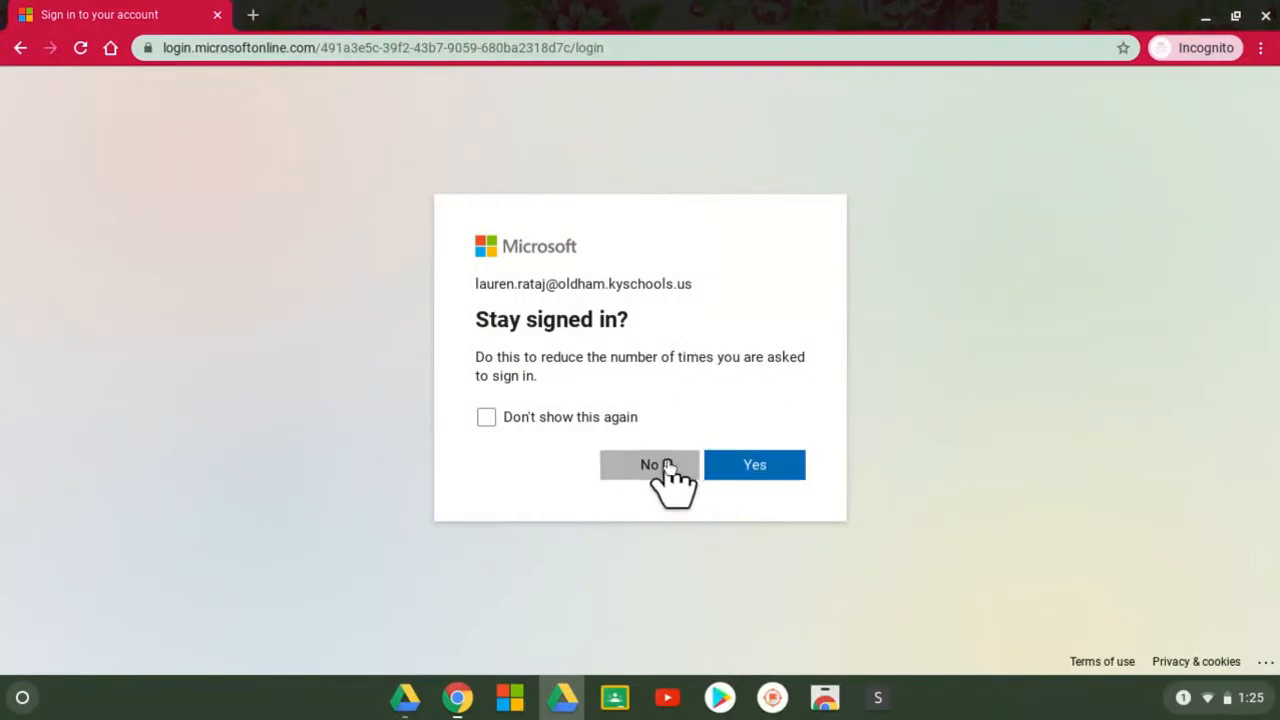
pyautogui.click(649, 464)
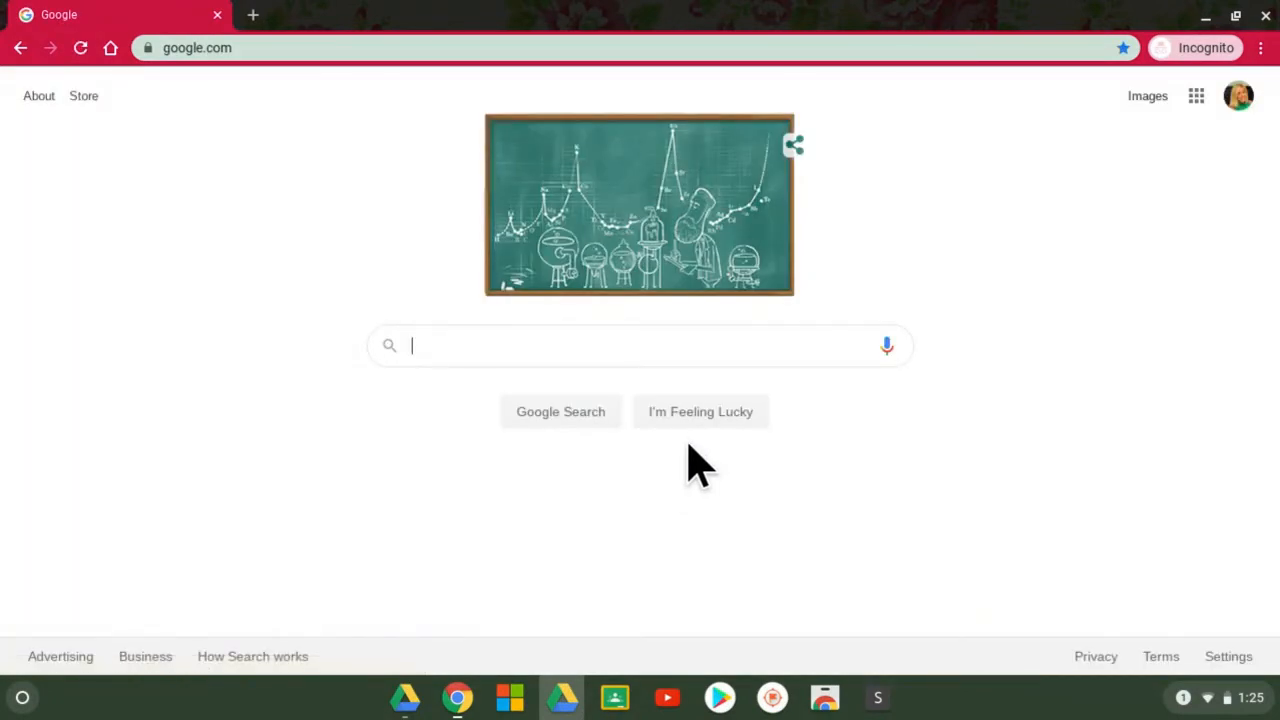
pyautogui.moveTo(1238, 96)
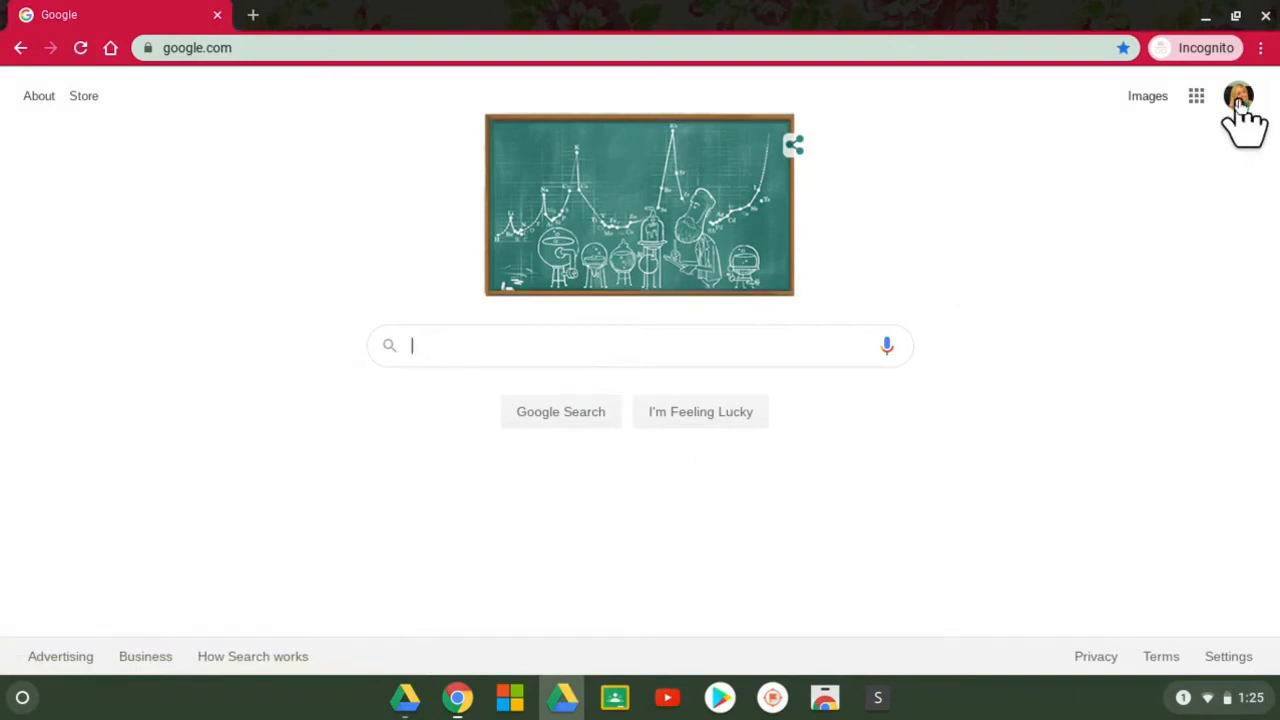
pyautogui.moveTo(1238, 96)
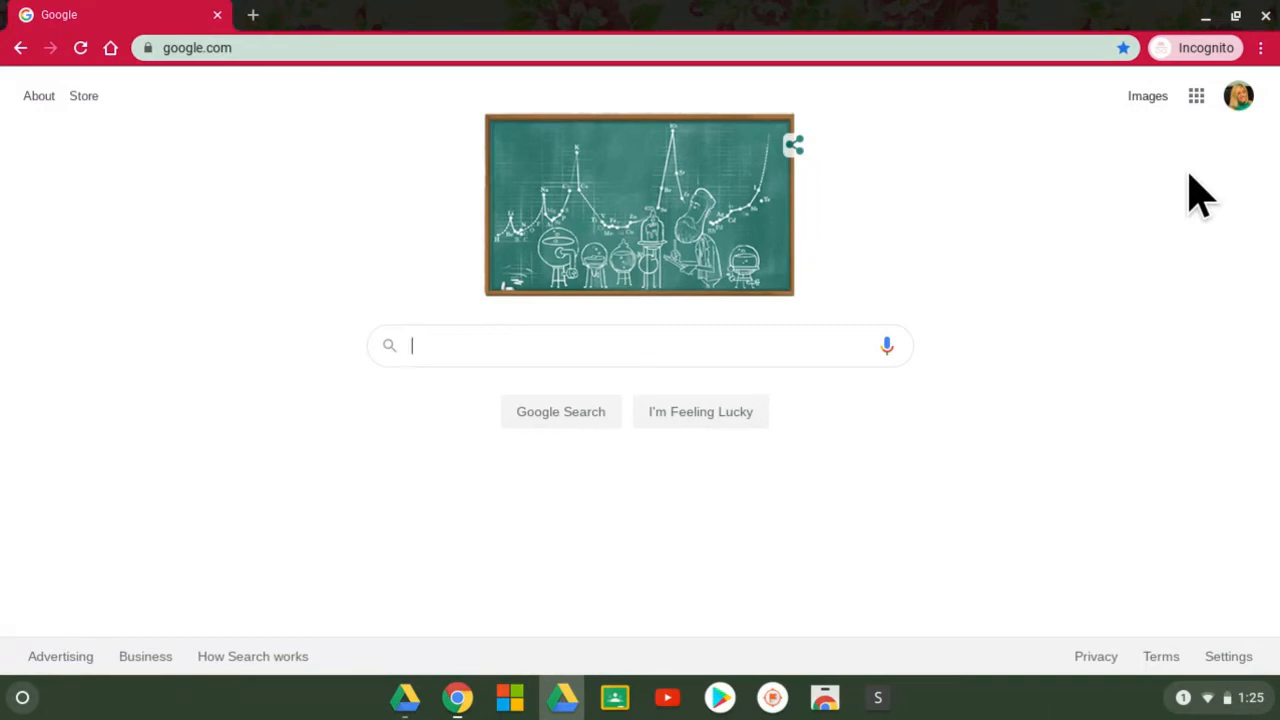
pyautogui.moveTo(1205, 145)
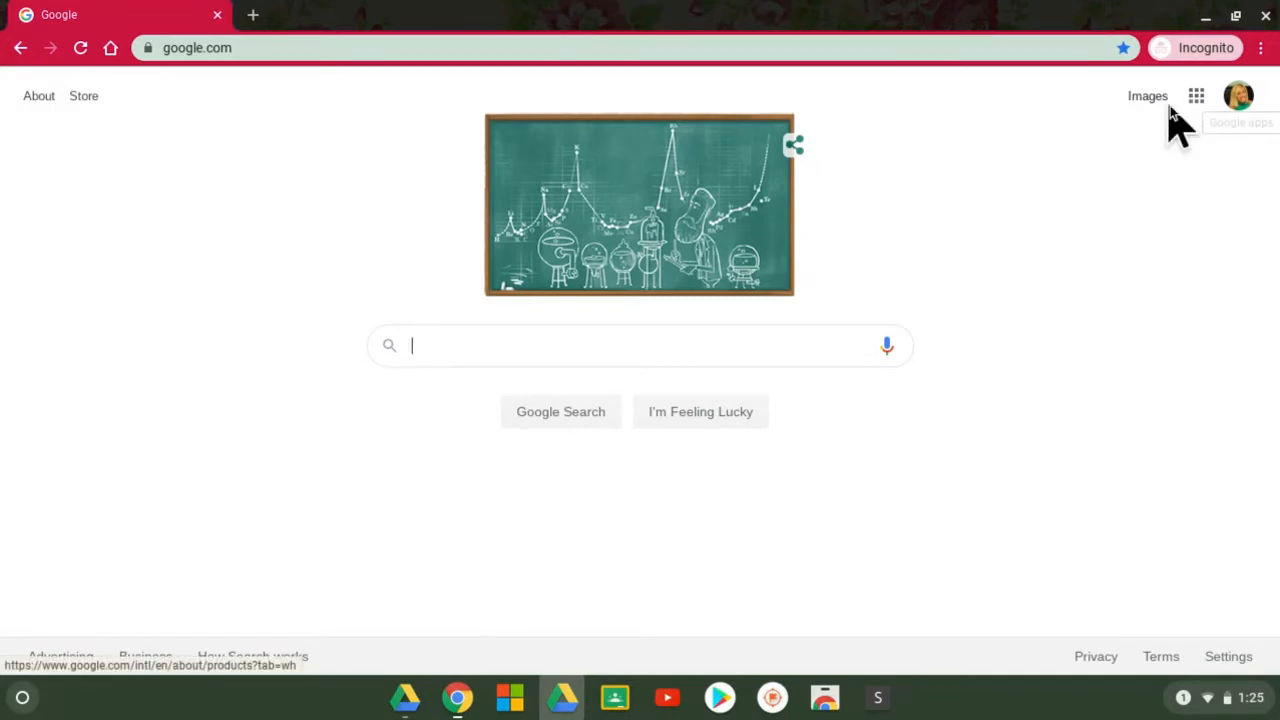
# Step: Launch Google Classroom from the Google apps menu and open the + join/create menu
pyautogui.click(1196, 96)
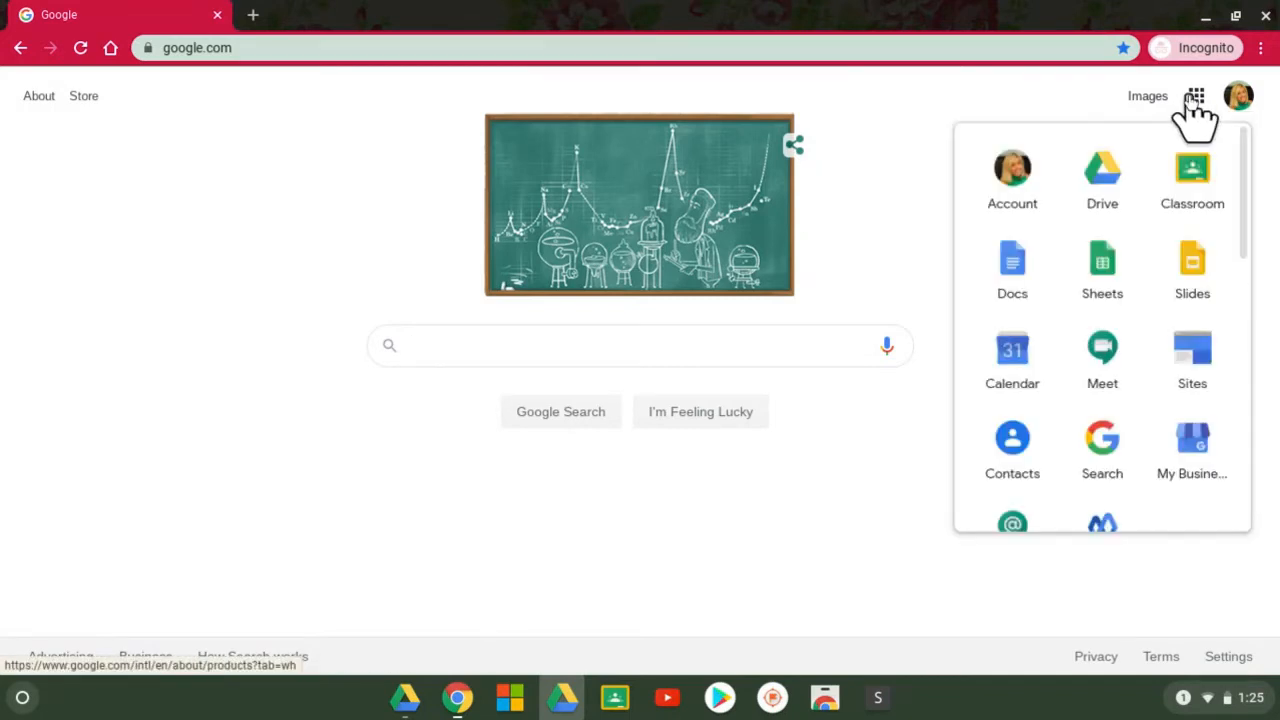
pyautogui.moveTo(1192, 175)
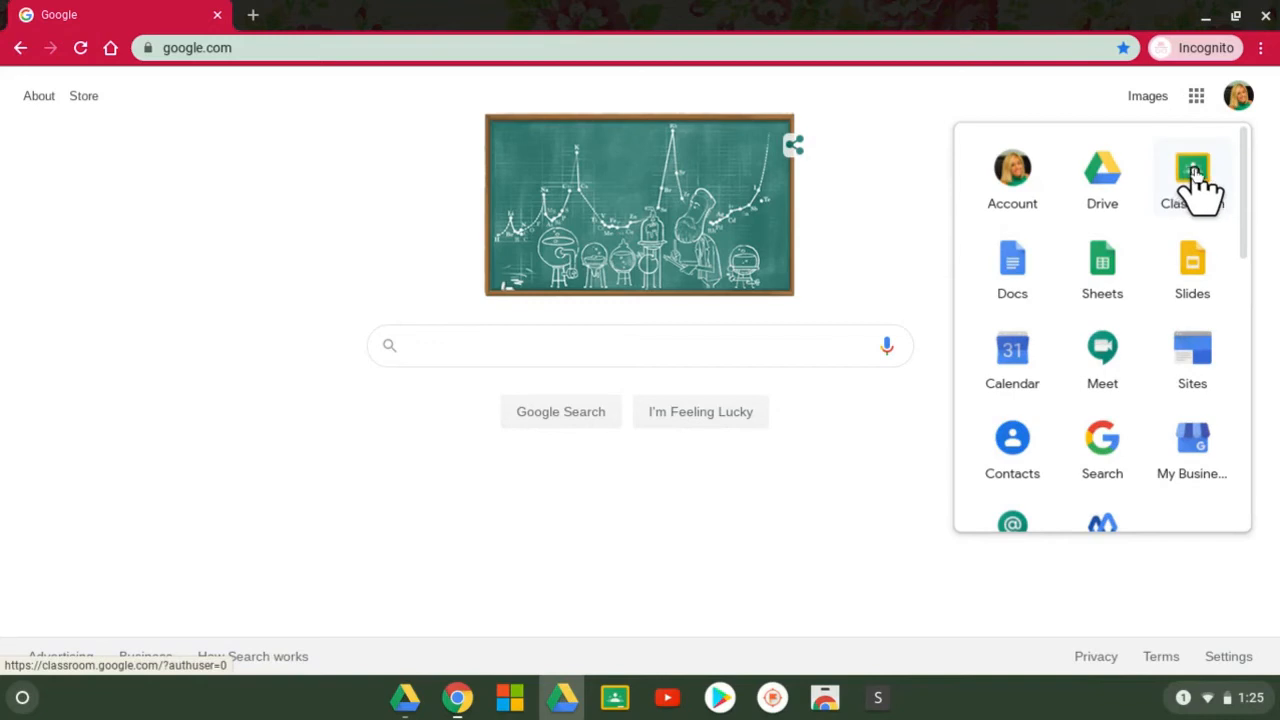
pyautogui.click(1192, 170)
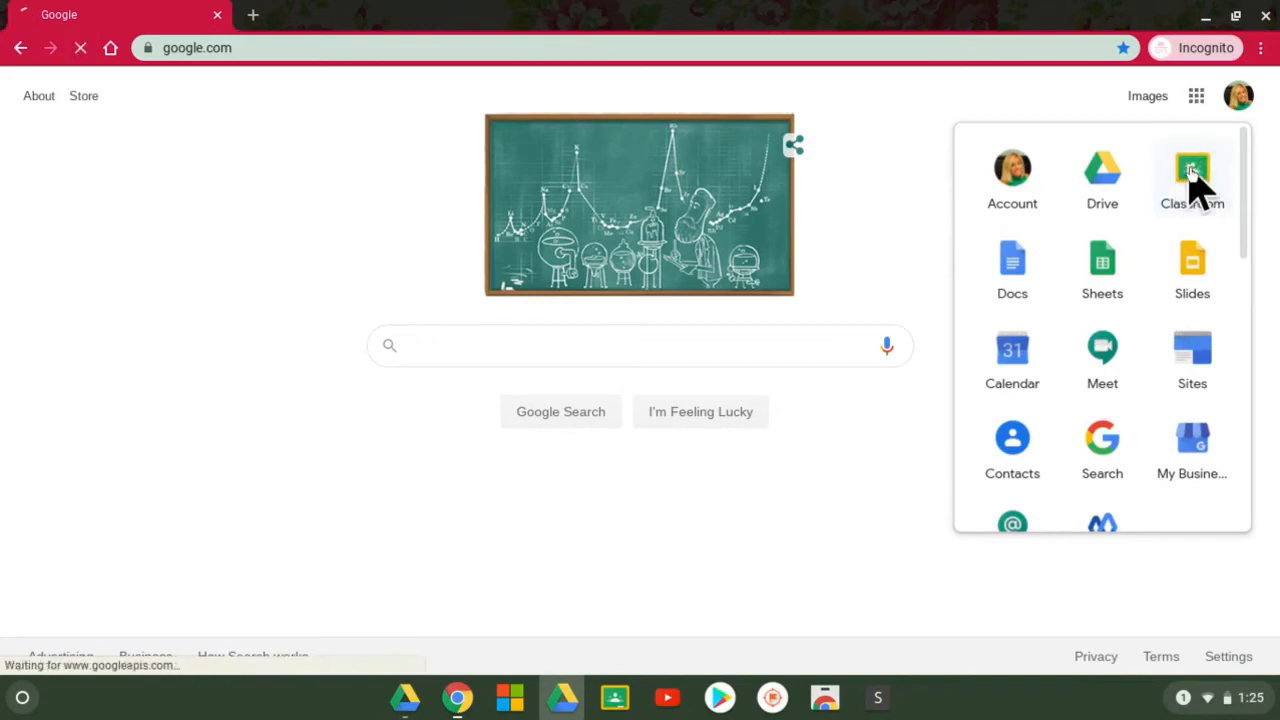
pyautogui.click(1192, 170)
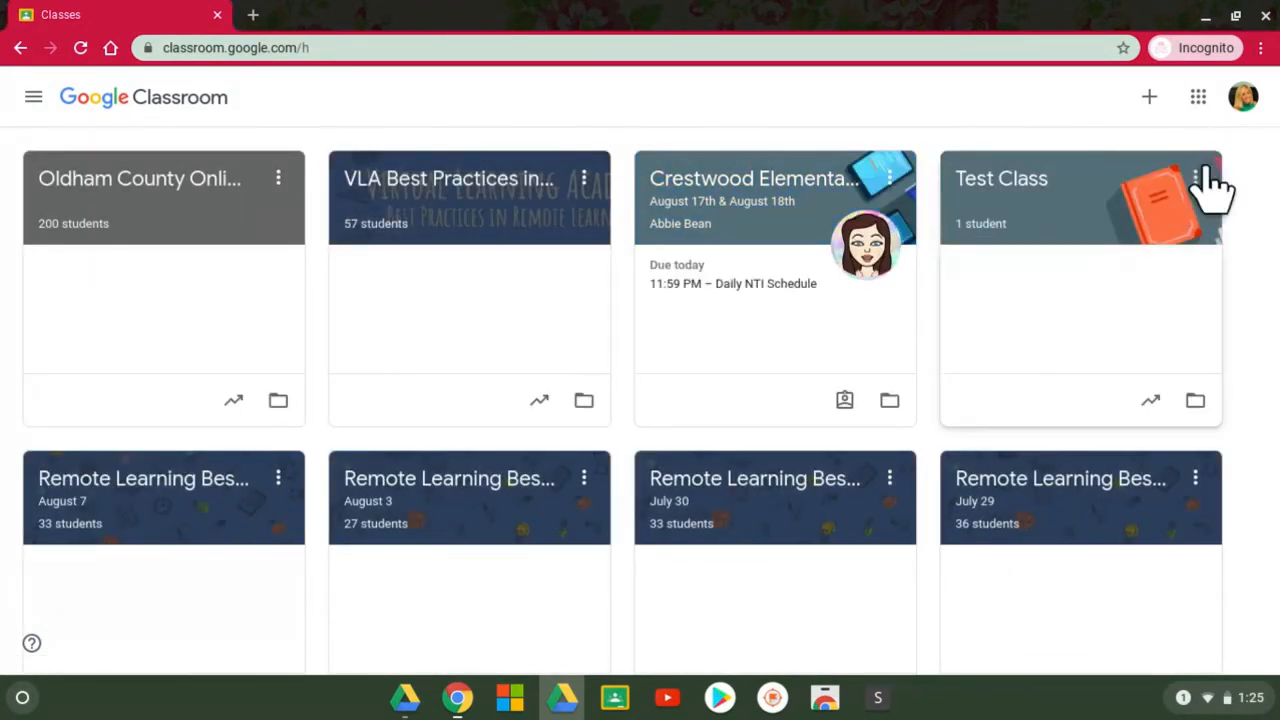
pyautogui.moveTo(1258, 190)
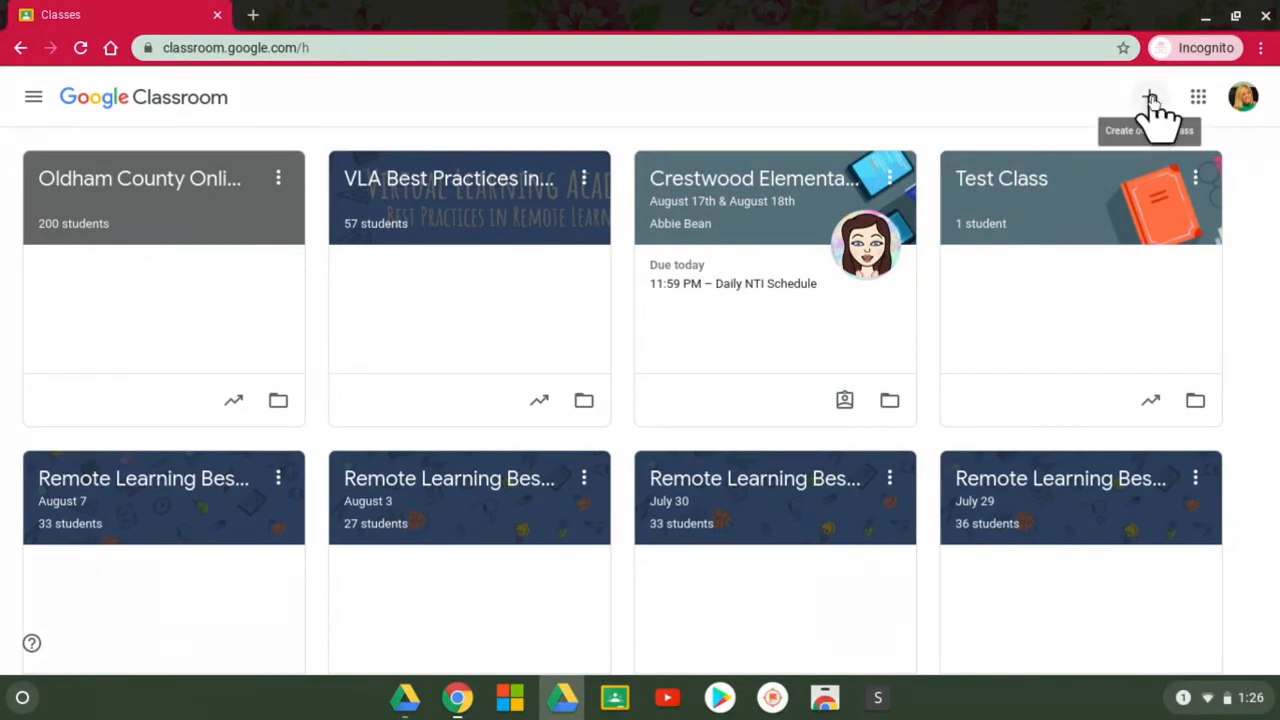
pyautogui.click(1148, 96)
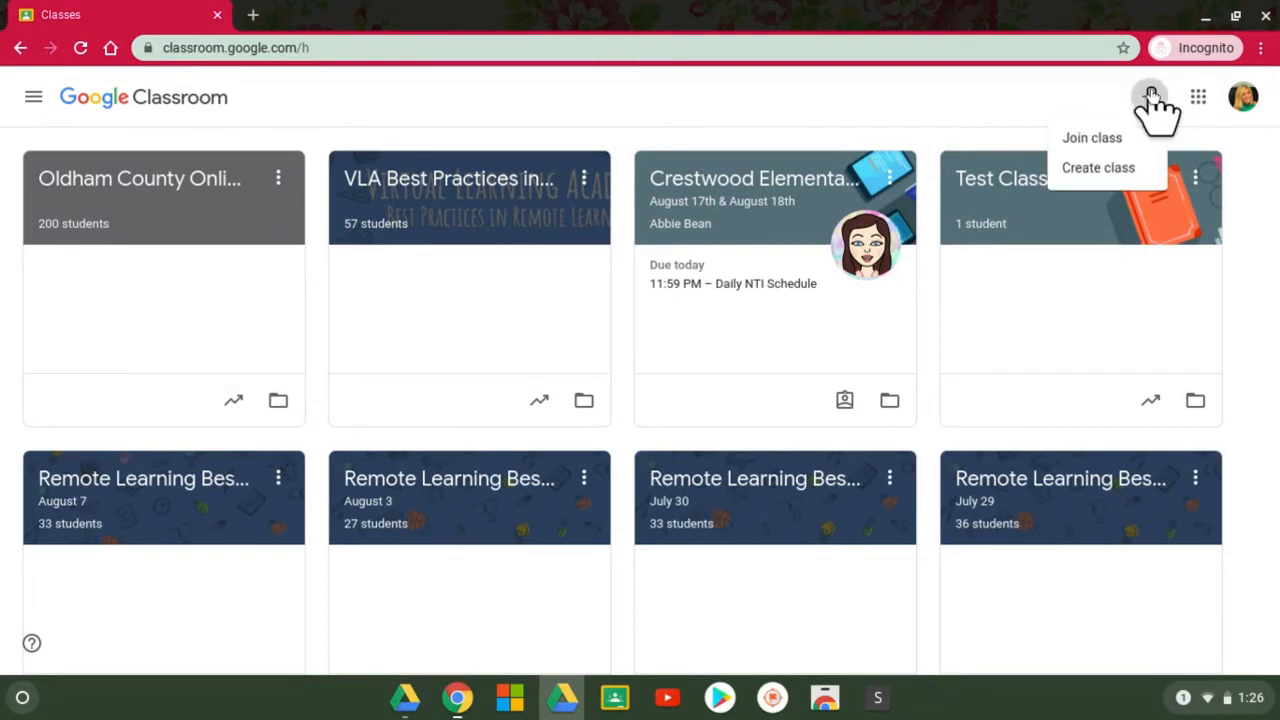
pyautogui.moveTo(1090, 138)
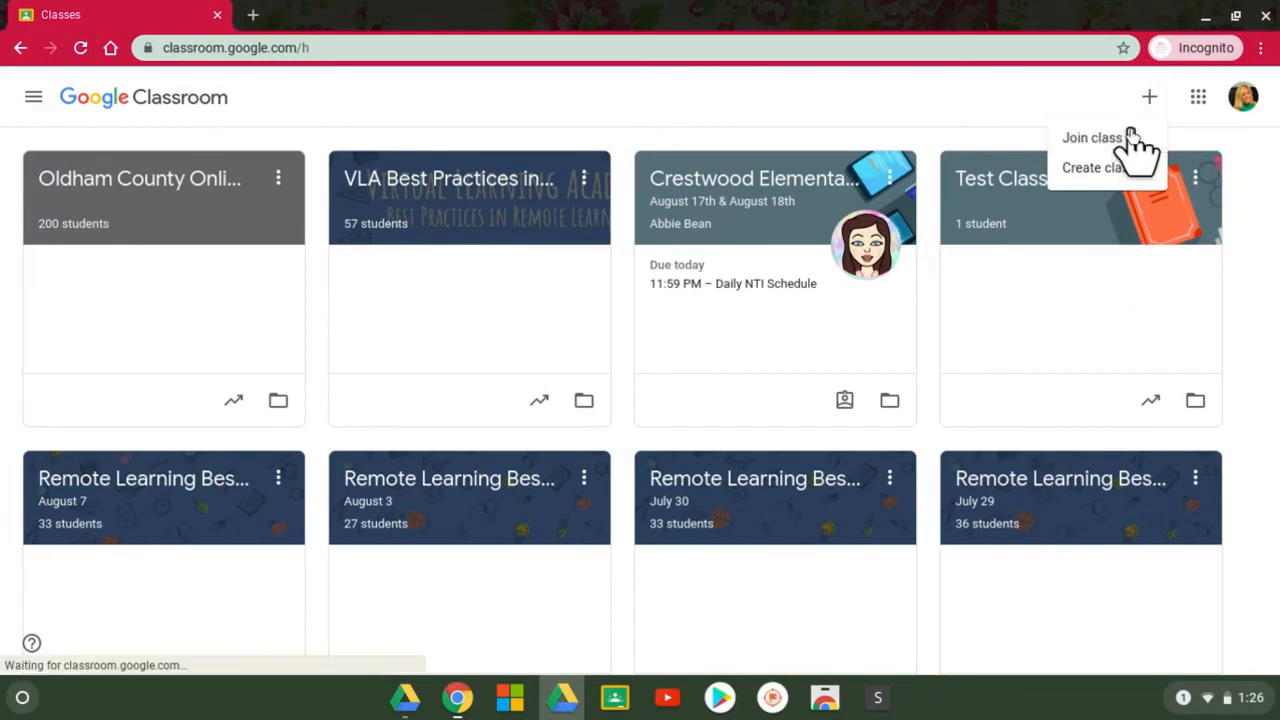
pyautogui.click(1091, 137)
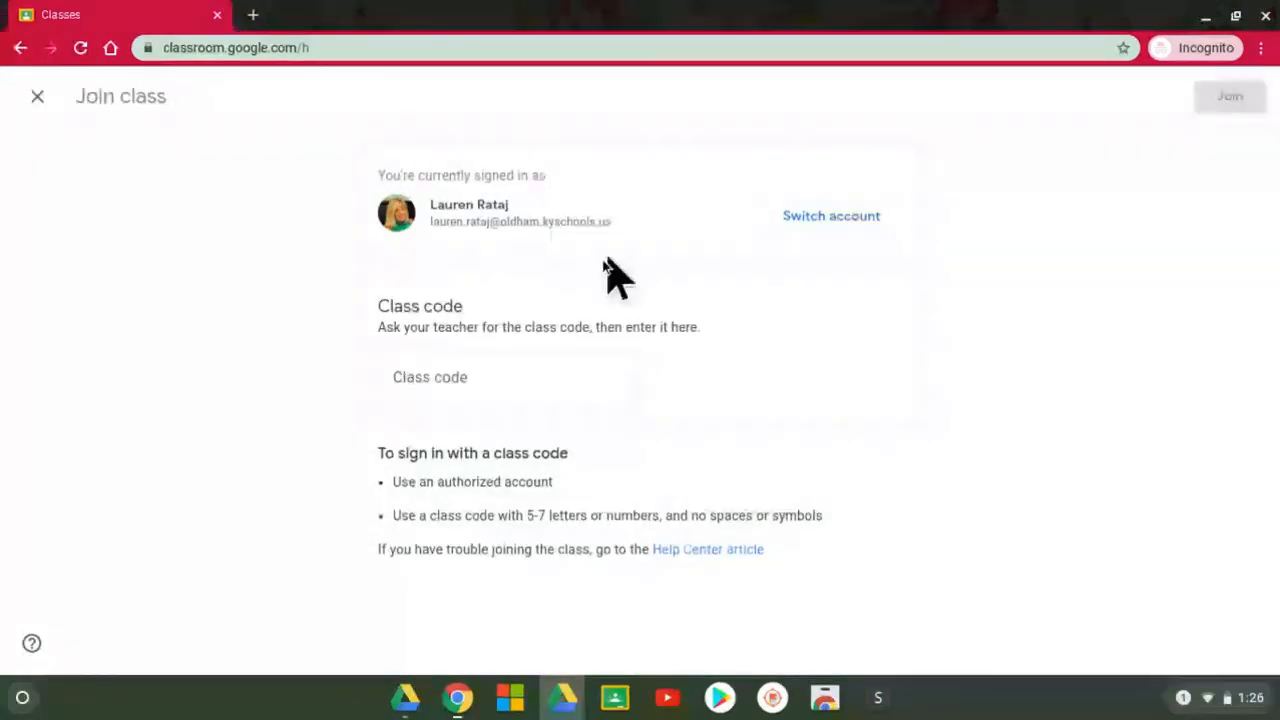
pyautogui.click(508, 377)
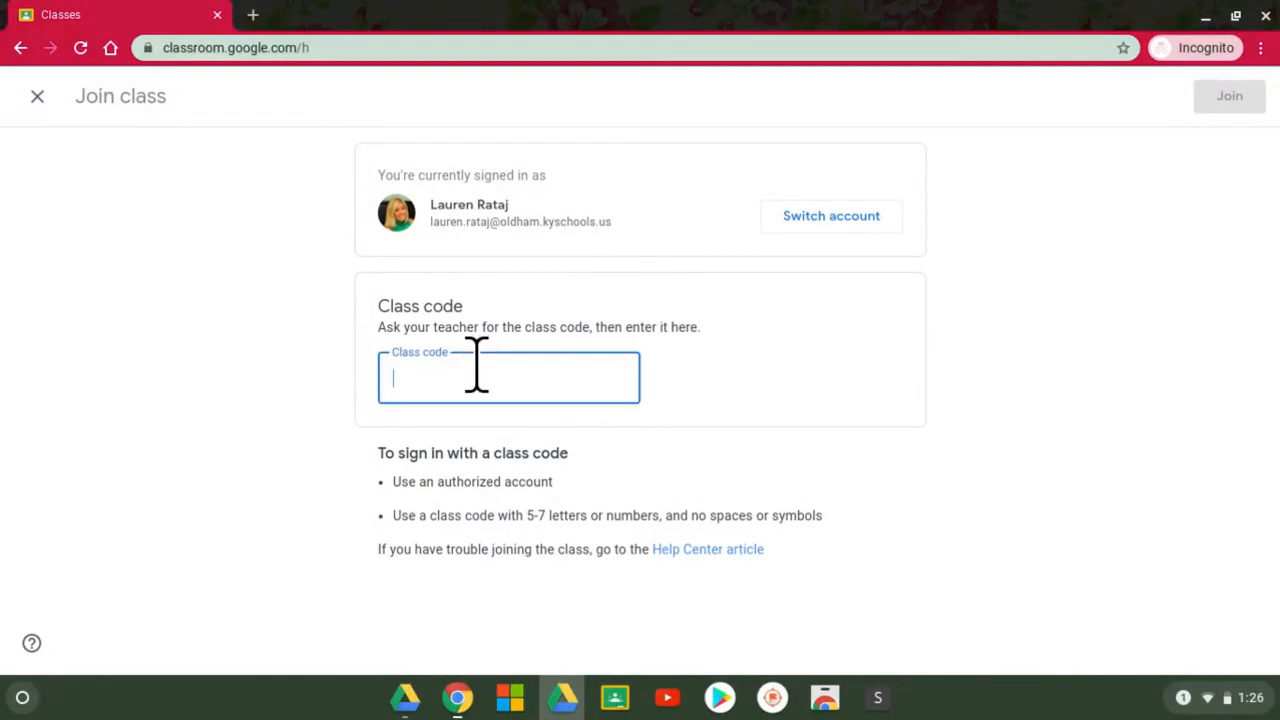
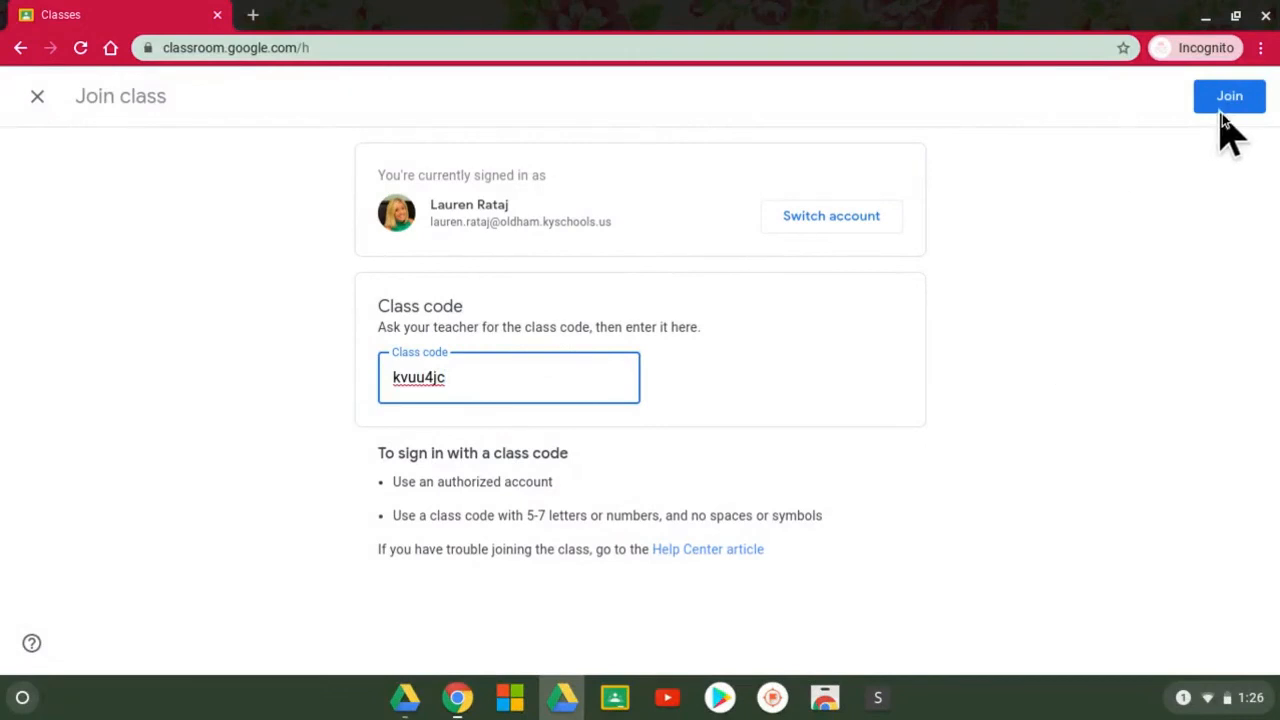
pyautogui.moveTo(568, 218)
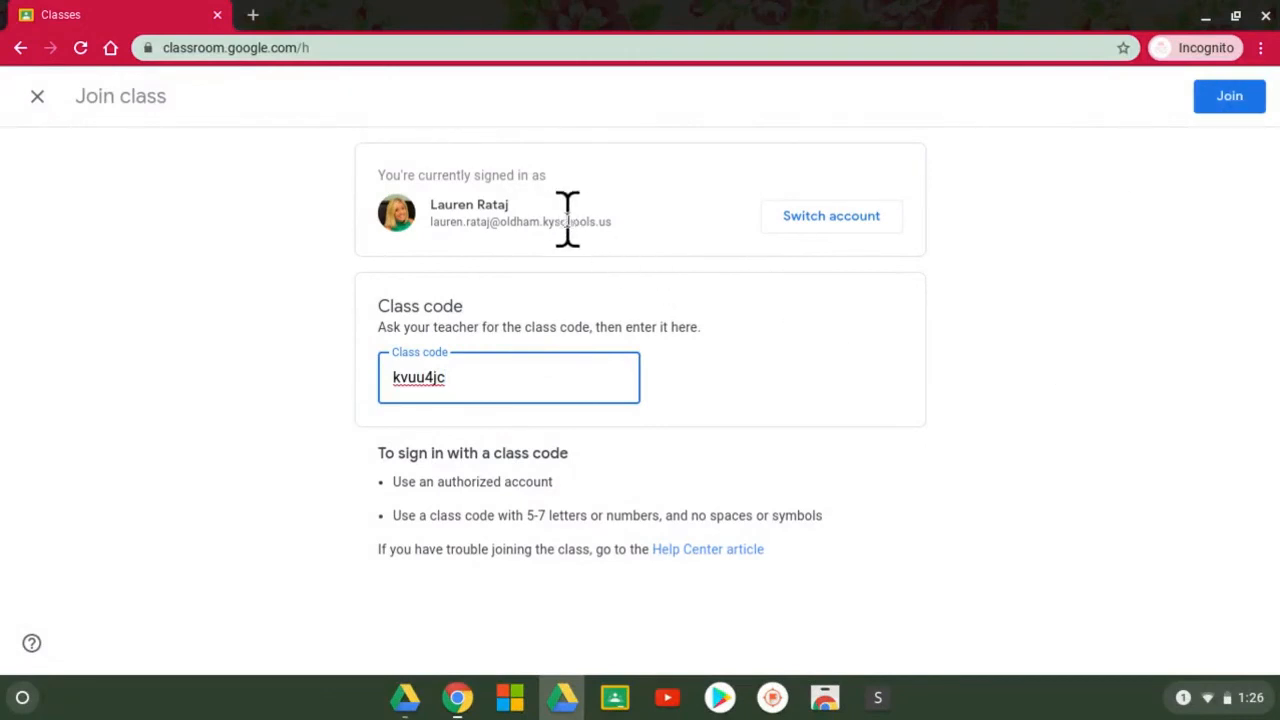
pyautogui.moveTo(1045, 435)
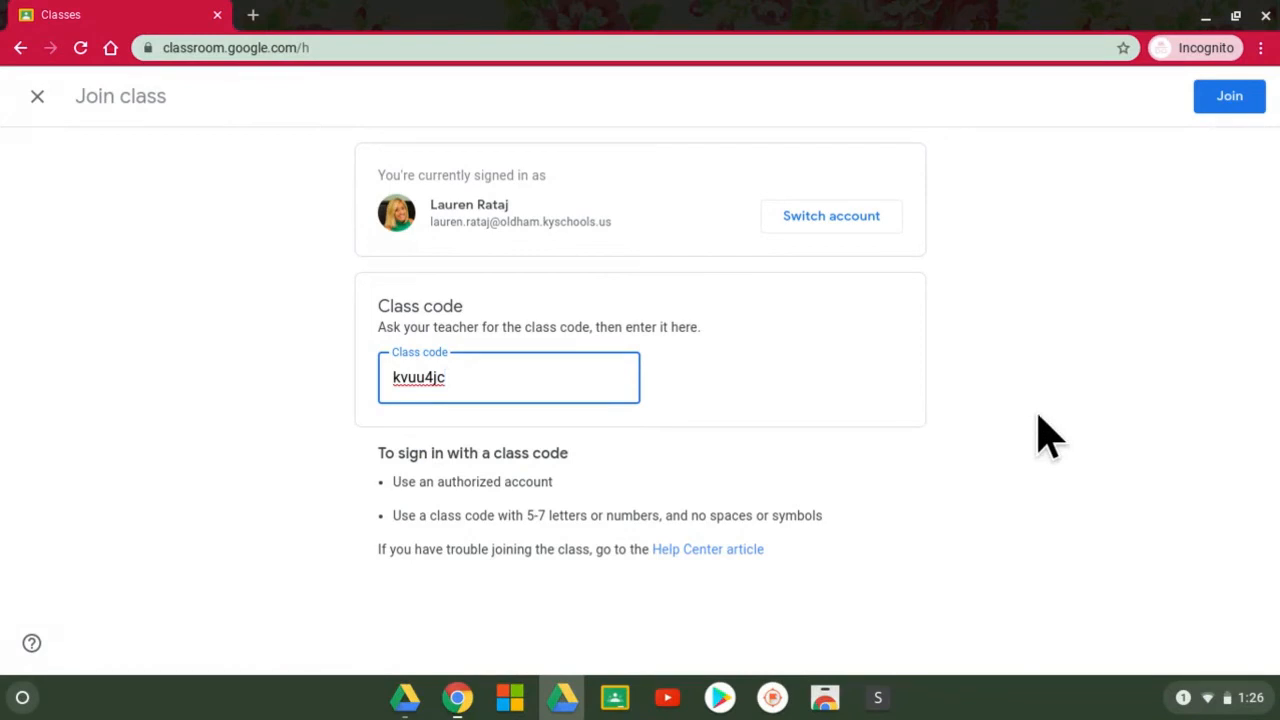
pyautogui.click(1229, 96)
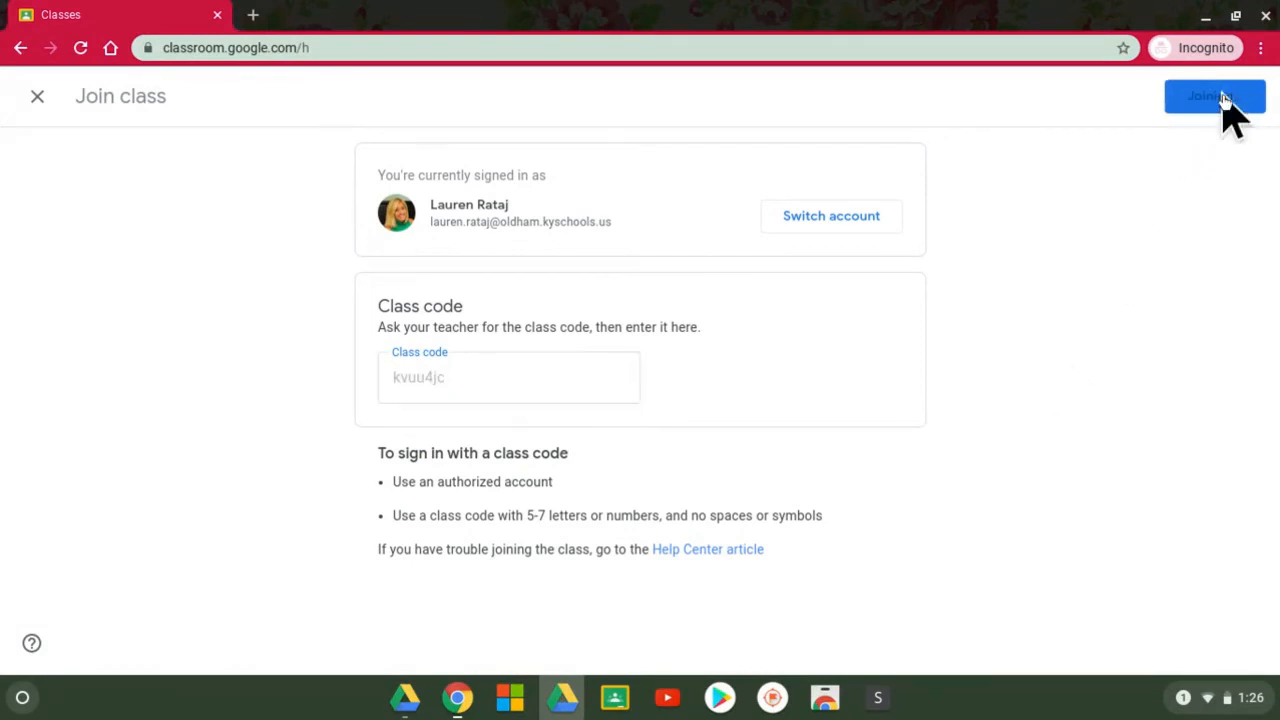
pyautogui.click(1214, 96)
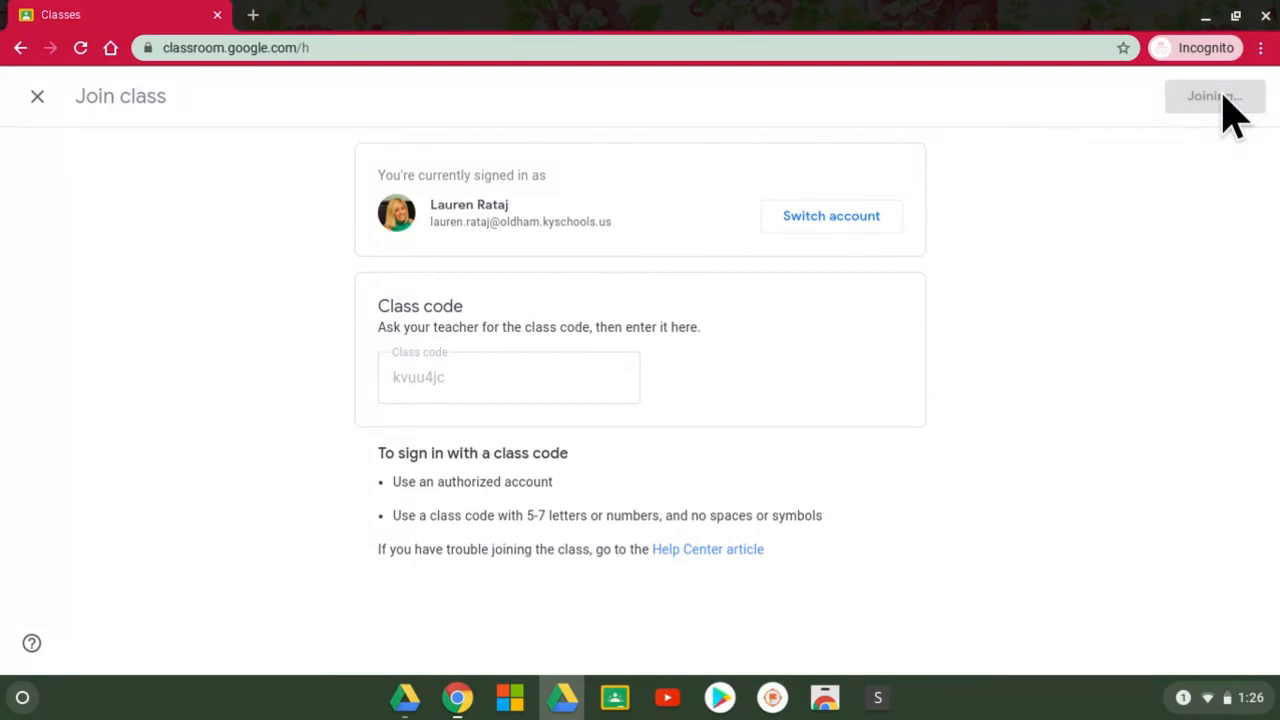
pyautogui.click(1213, 96)
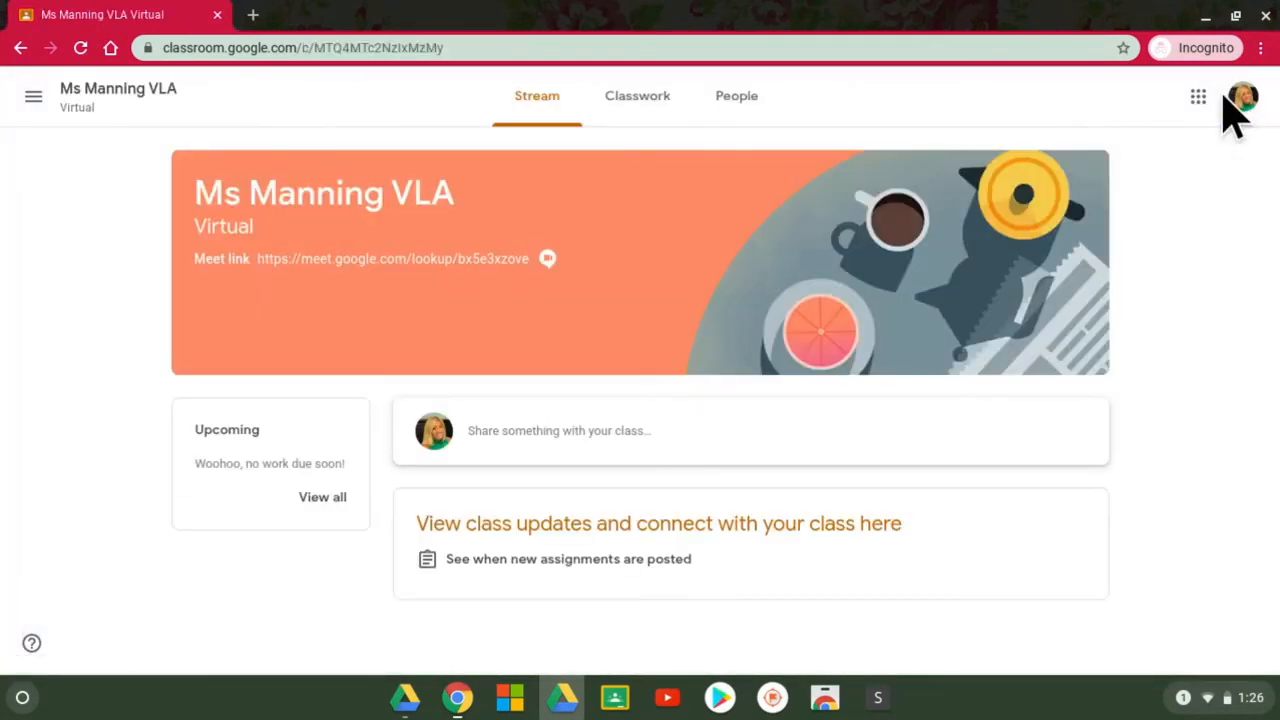
pyautogui.moveTo(1222, 130)
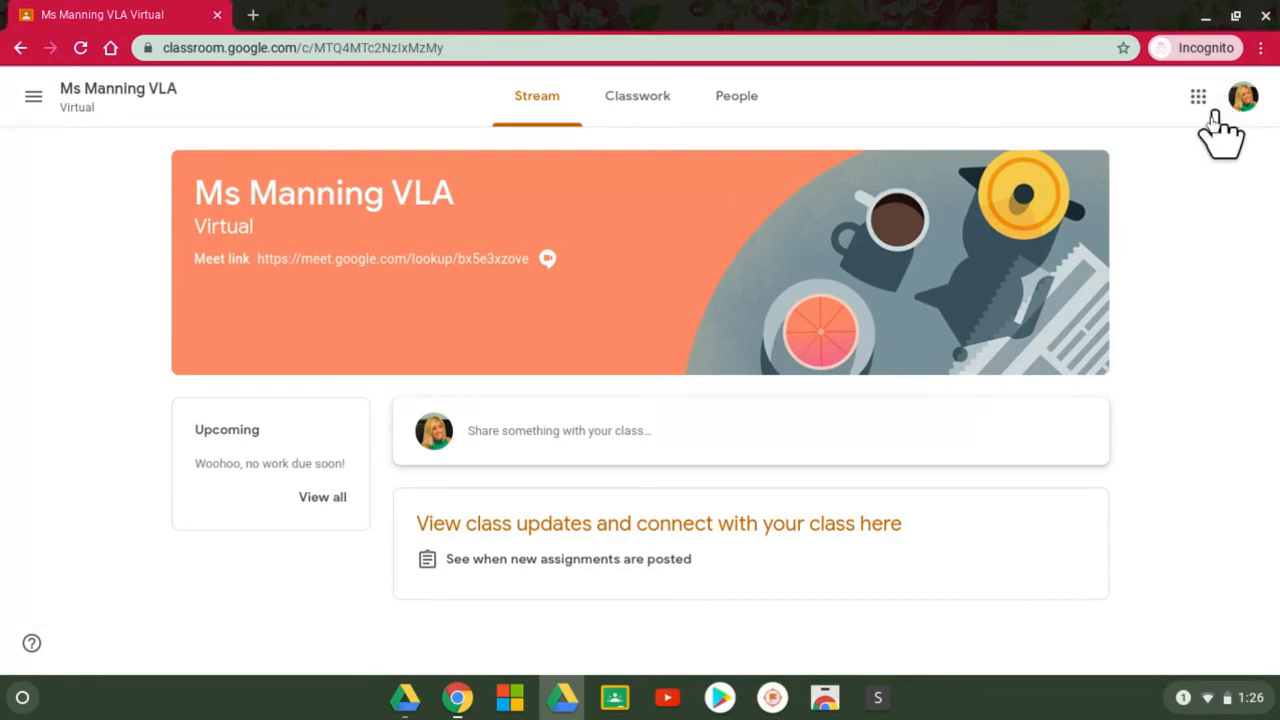
pyautogui.moveTo(625, 605)
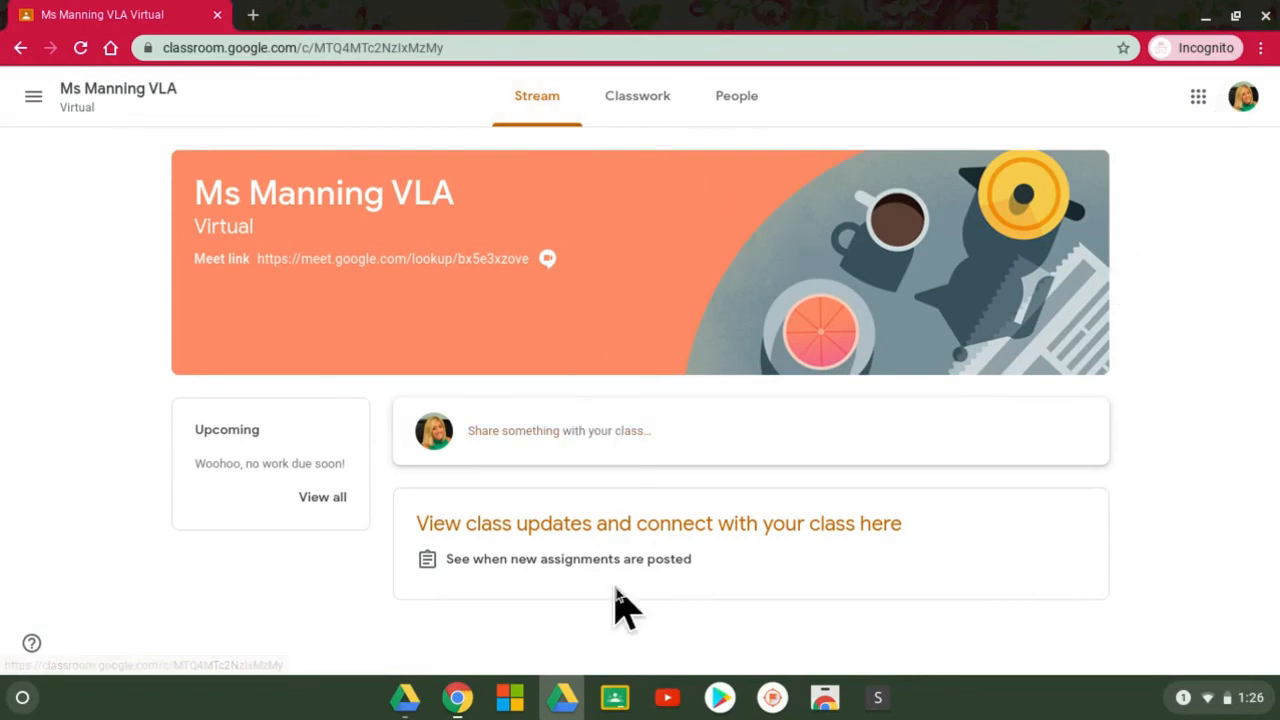
pyautogui.moveTo(725, 575)
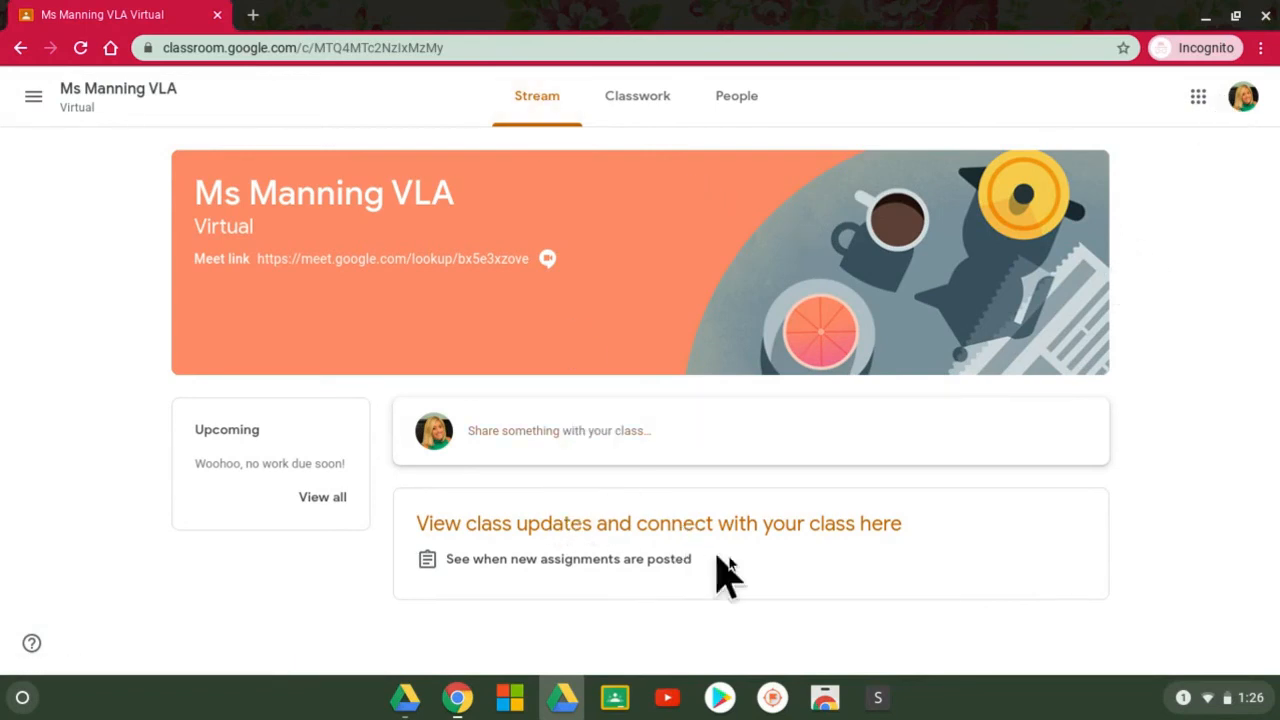
pyautogui.moveTo(1065, 605)
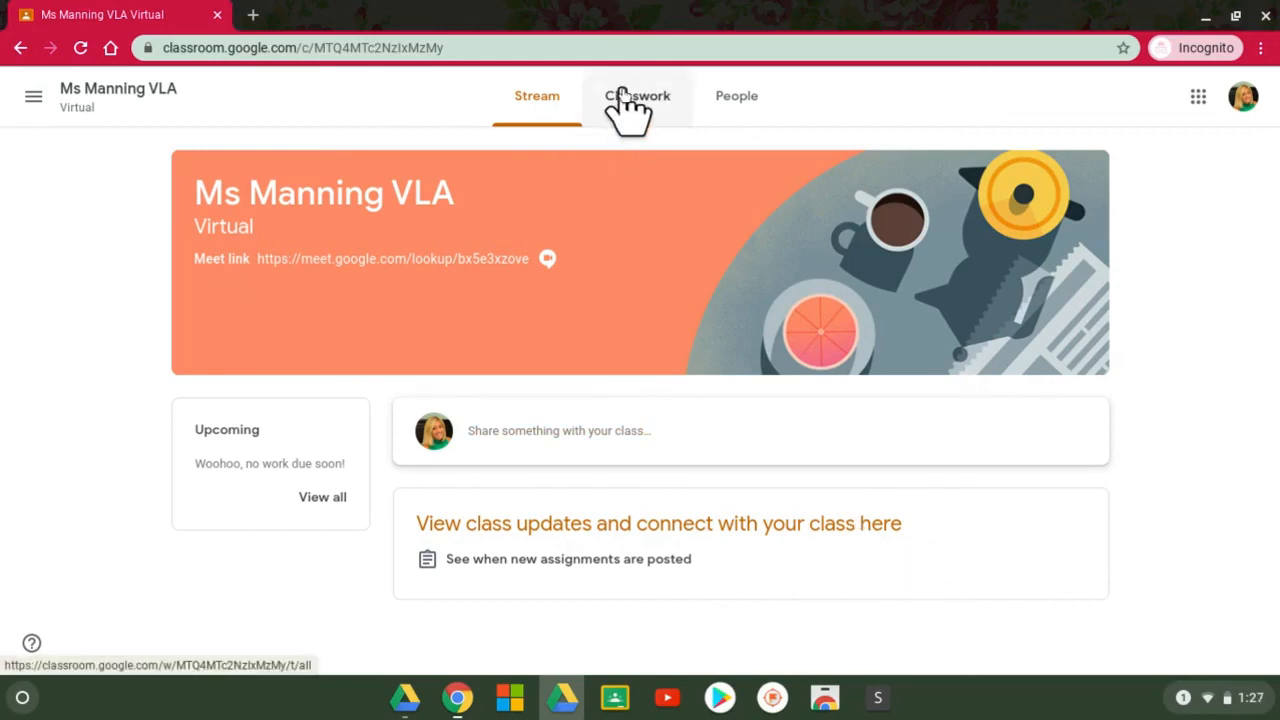
pyautogui.click(637, 95)
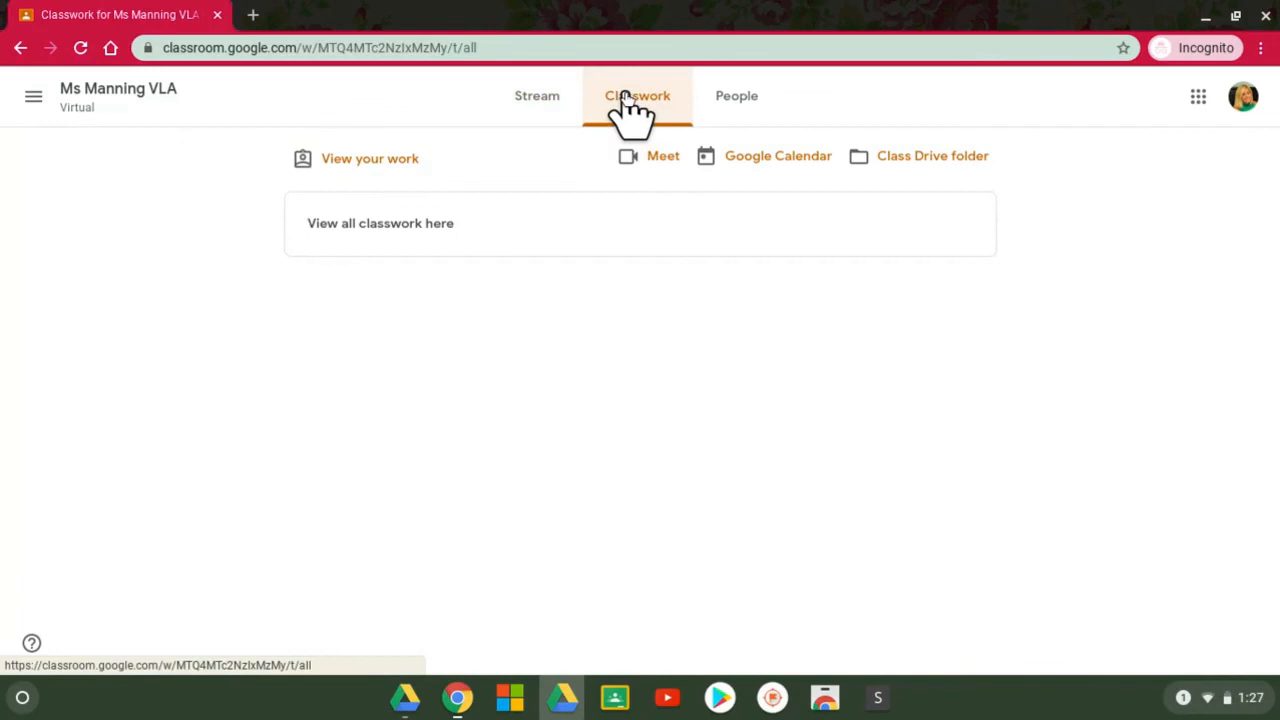
pyautogui.moveTo(565, 95)
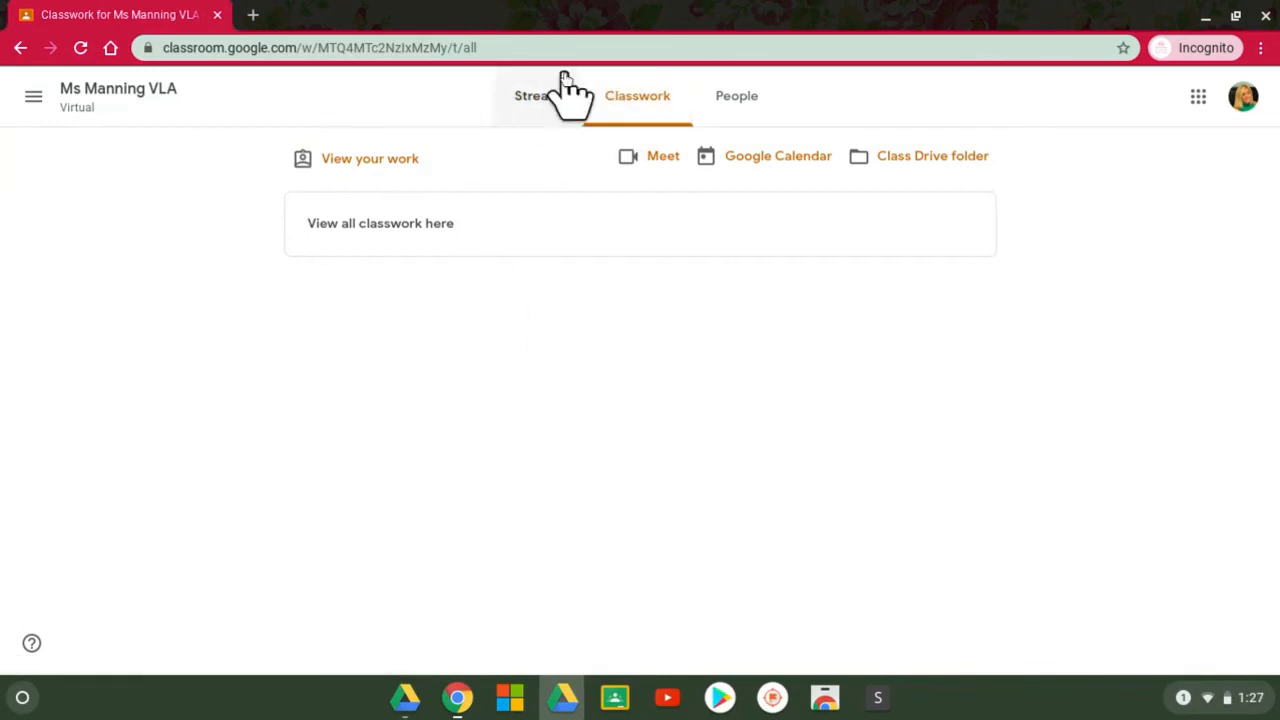
pyautogui.click(737, 95)
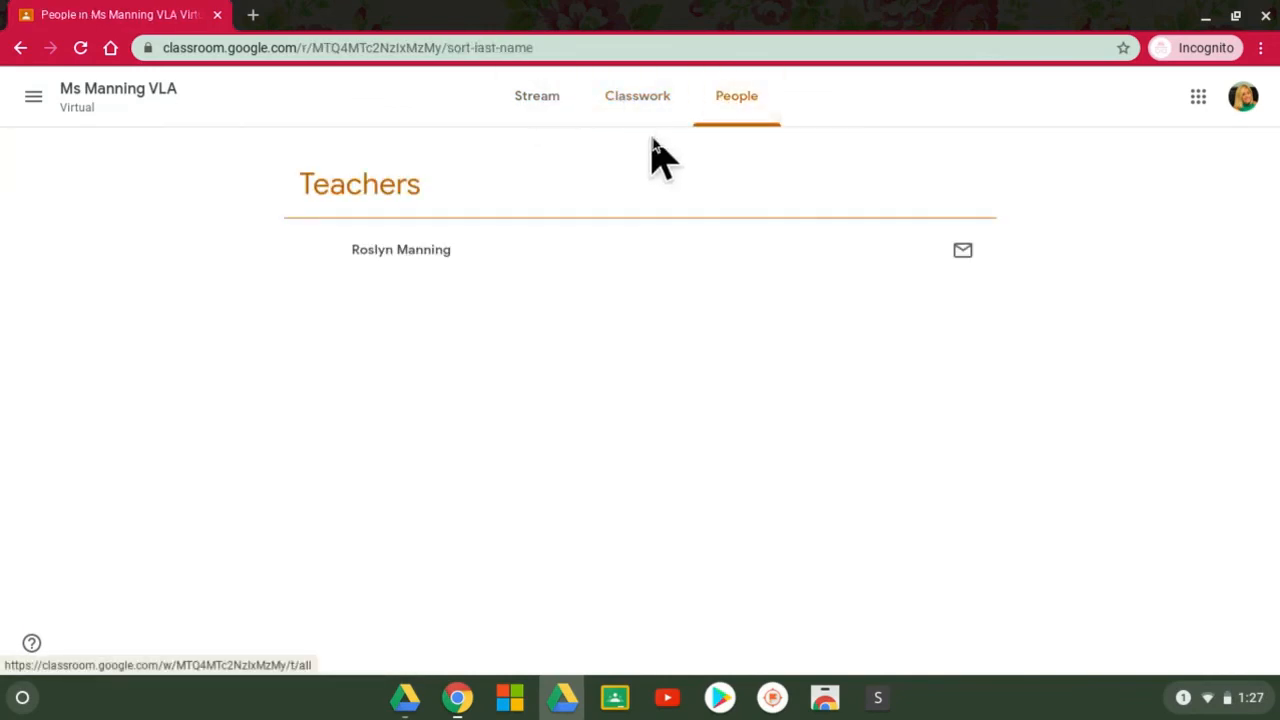
pyautogui.moveTo(610, 390)
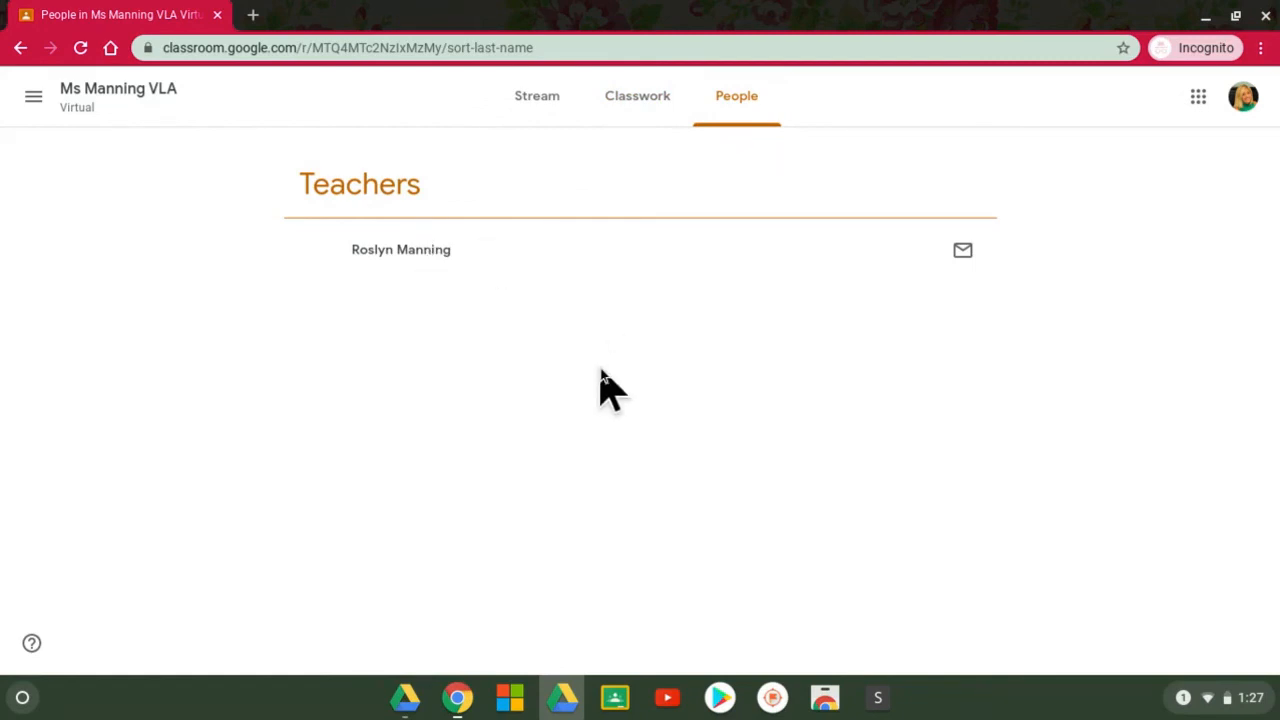
pyautogui.click(537, 95)
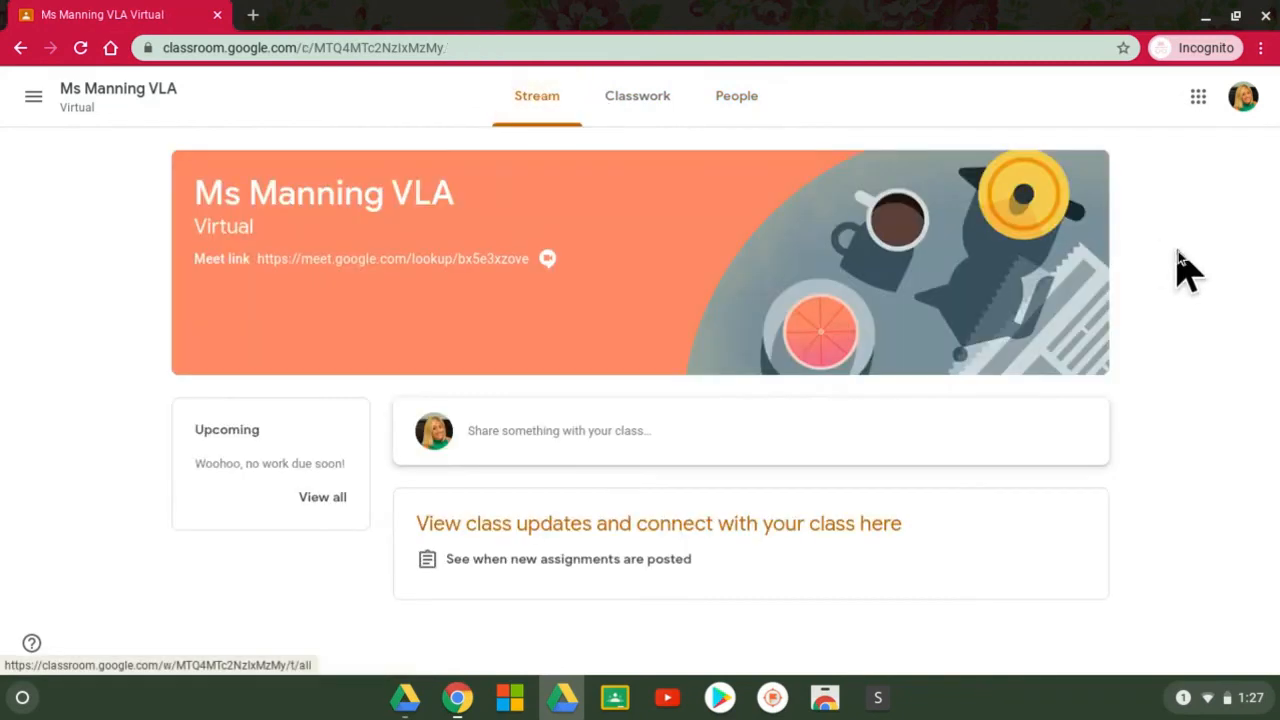
pyautogui.moveTo(1170, 300)
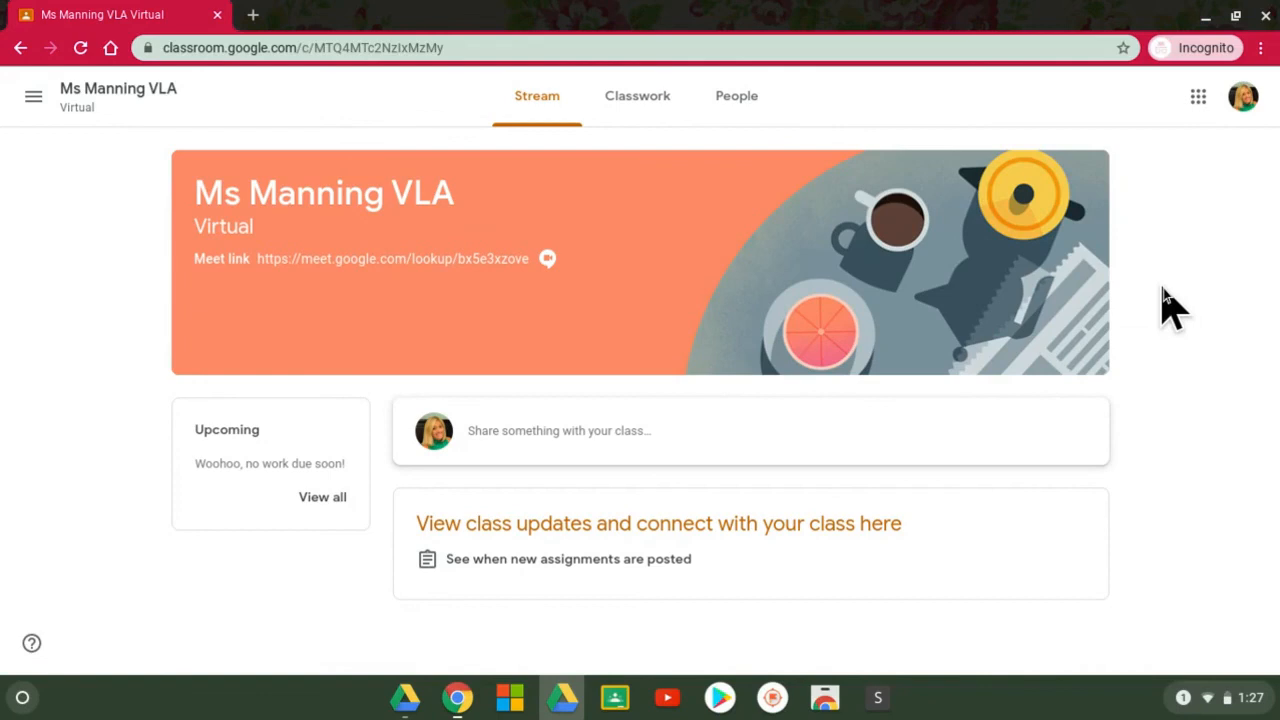